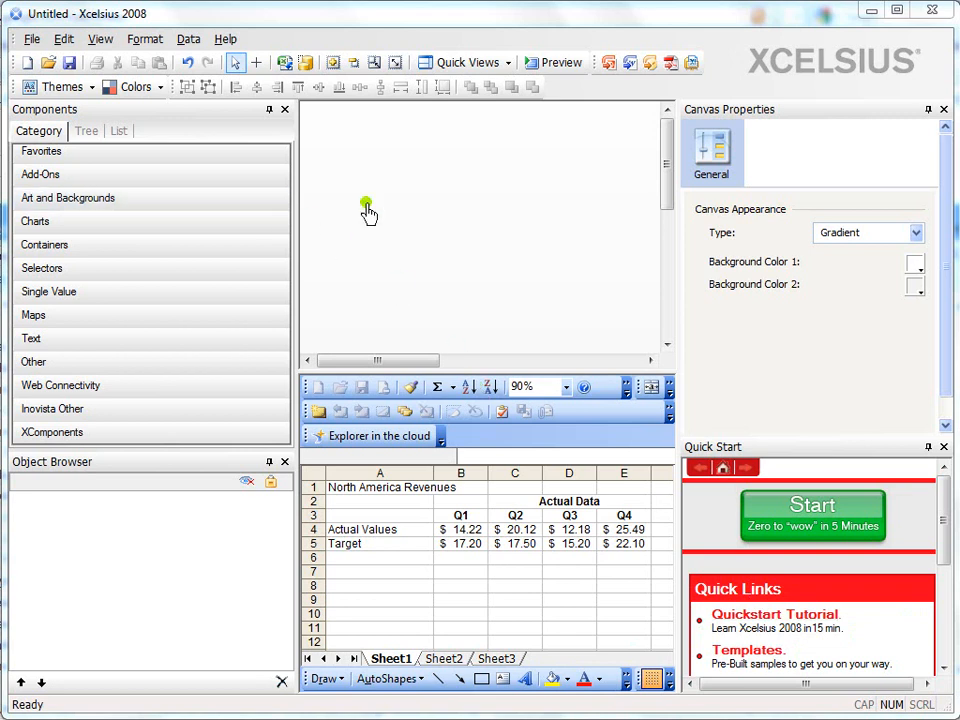
{"action": "mouse_move", "coordinate": [453, 185]}
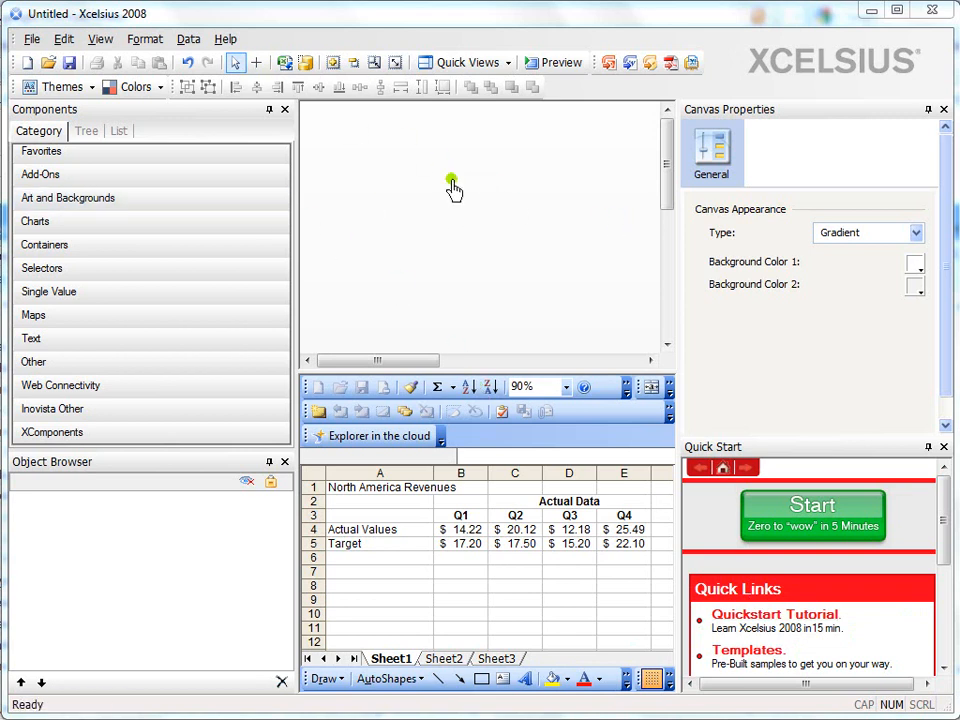
{"action": "mouse_move", "coordinate": [498, 568]}
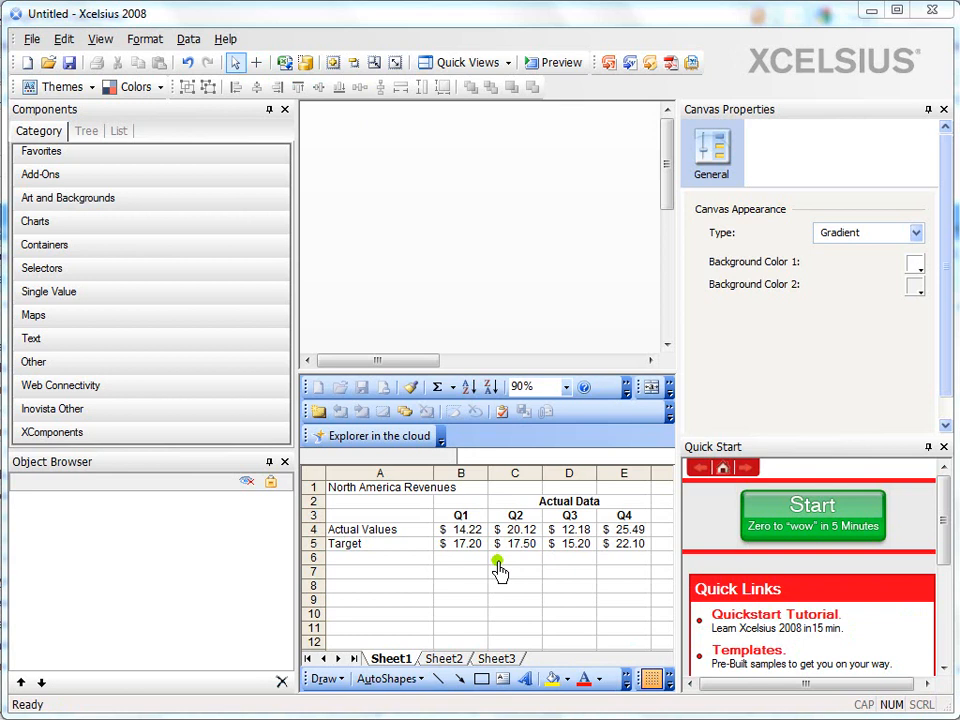
{"action": "mouse_move", "coordinate": [440, 218]}
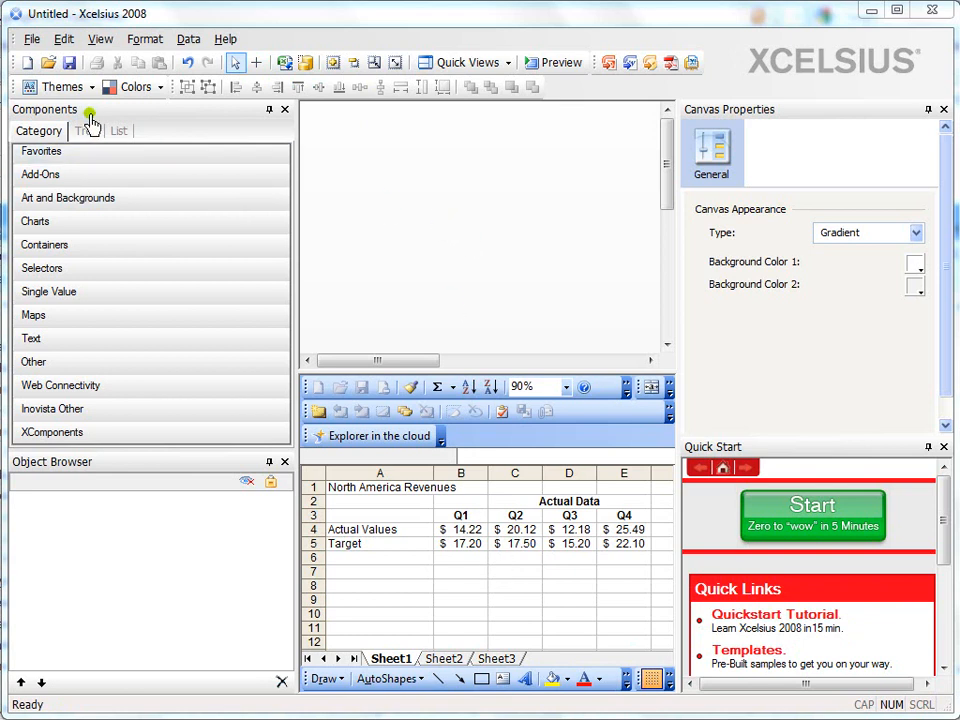
{"action": "mouse_move", "coordinate": [570, 265]}
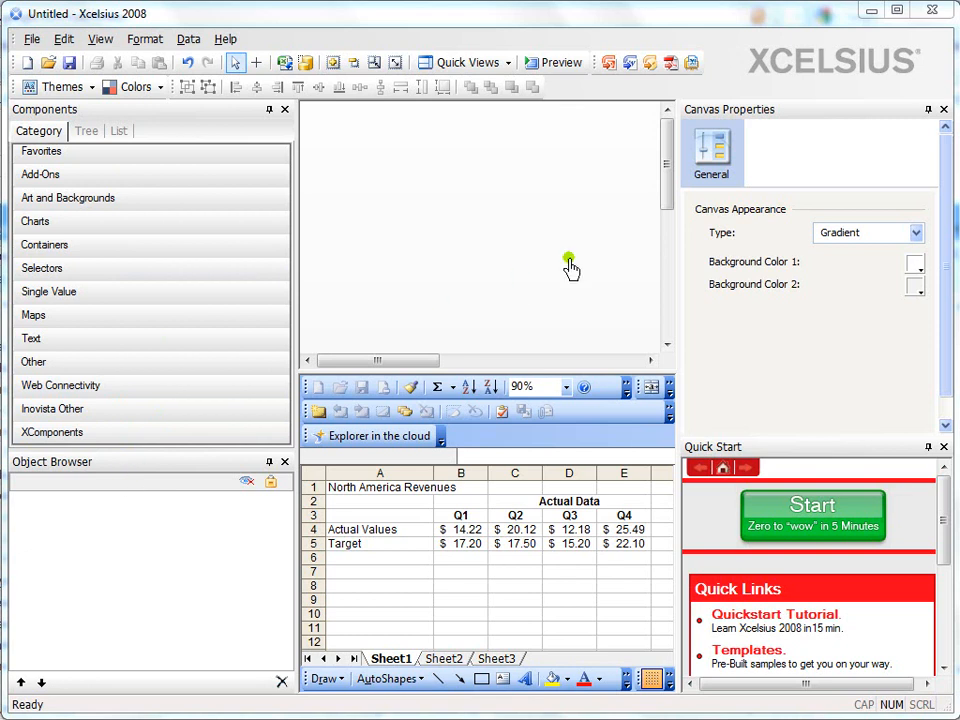
{"action": "mouse_move", "coordinate": [786, 120]}
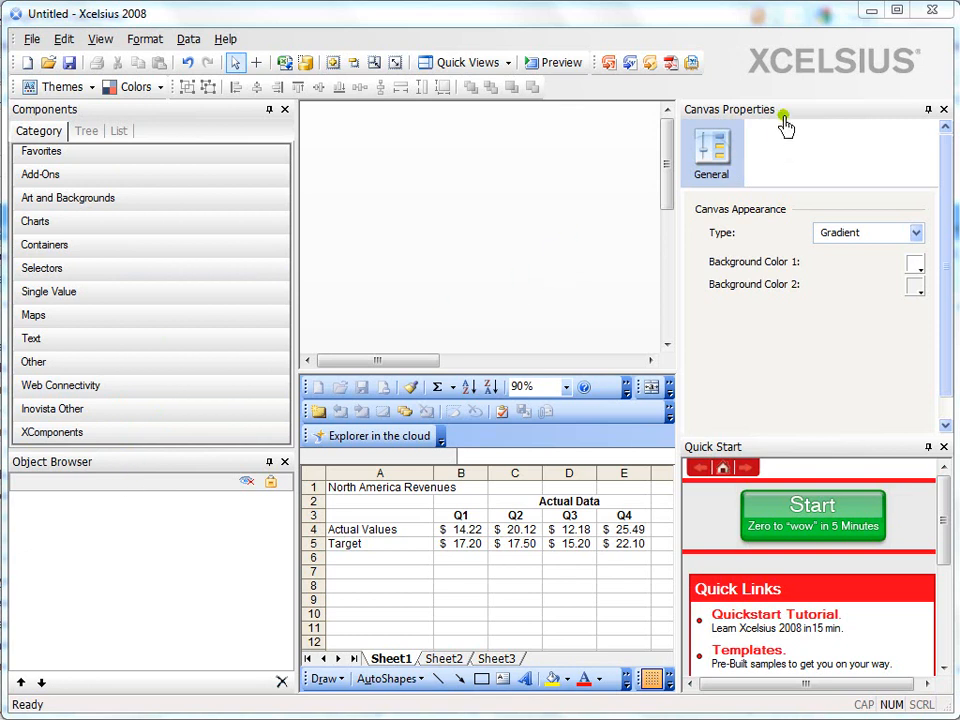
{"action": "mouse_move", "coordinate": [790, 460]}
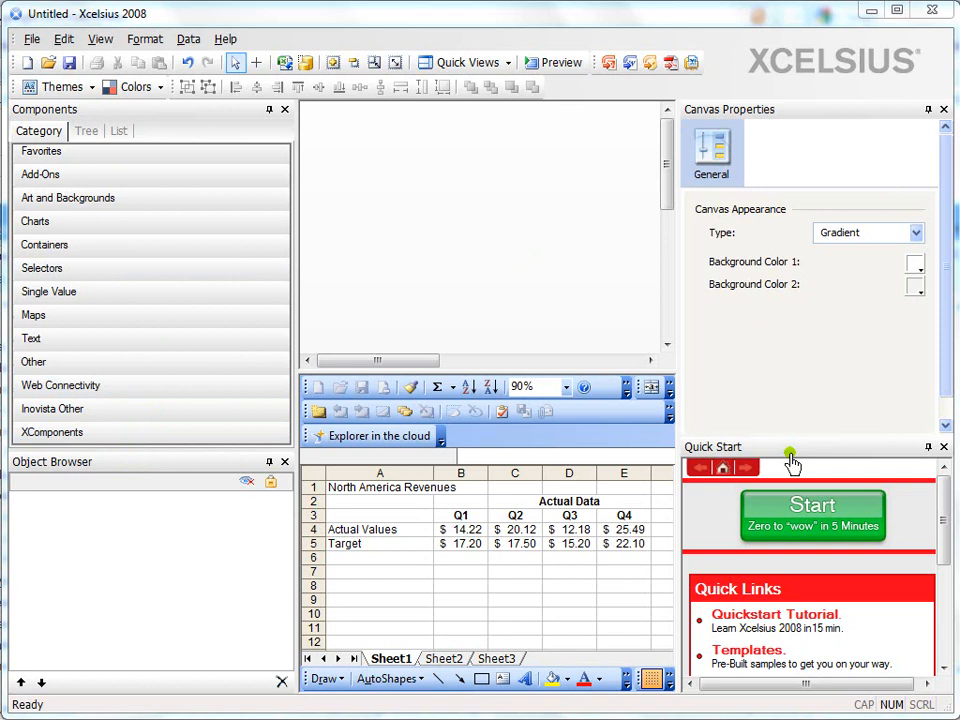
{"action": "mouse_move", "coordinate": [468, 218]}
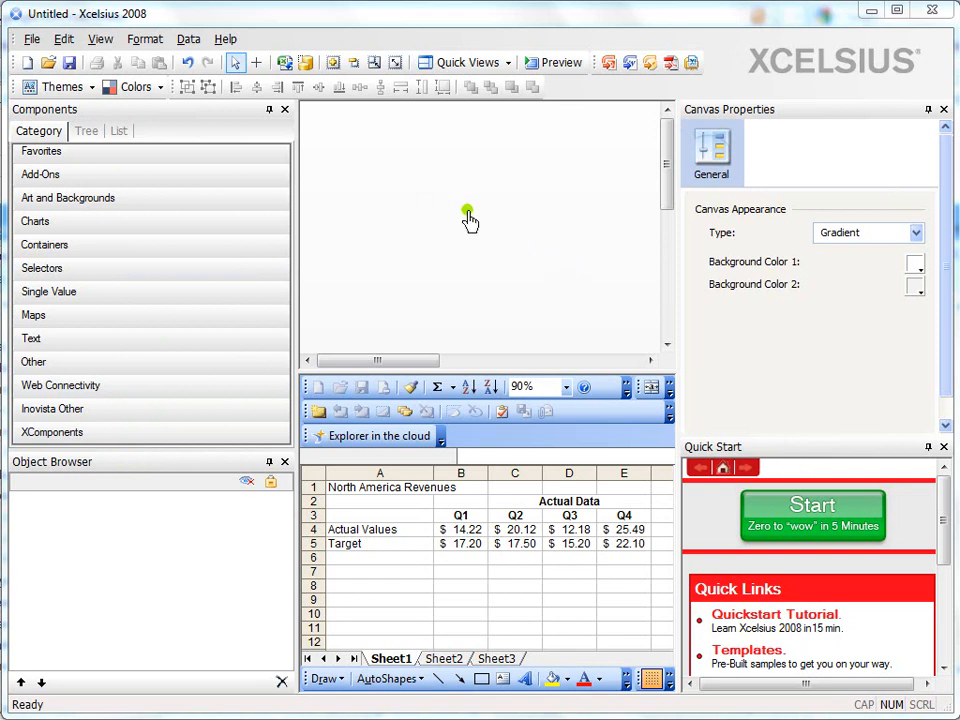
{"action": "mouse_move", "coordinate": [543, 570]}
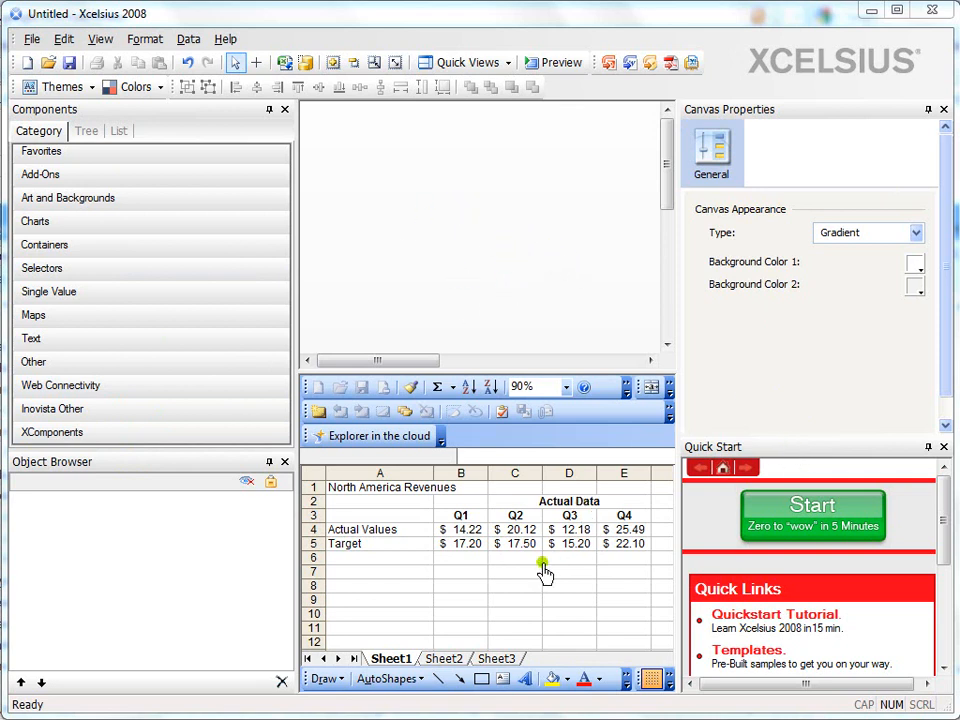
{"action": "mouse_move", "coordinate": [558, 571]}
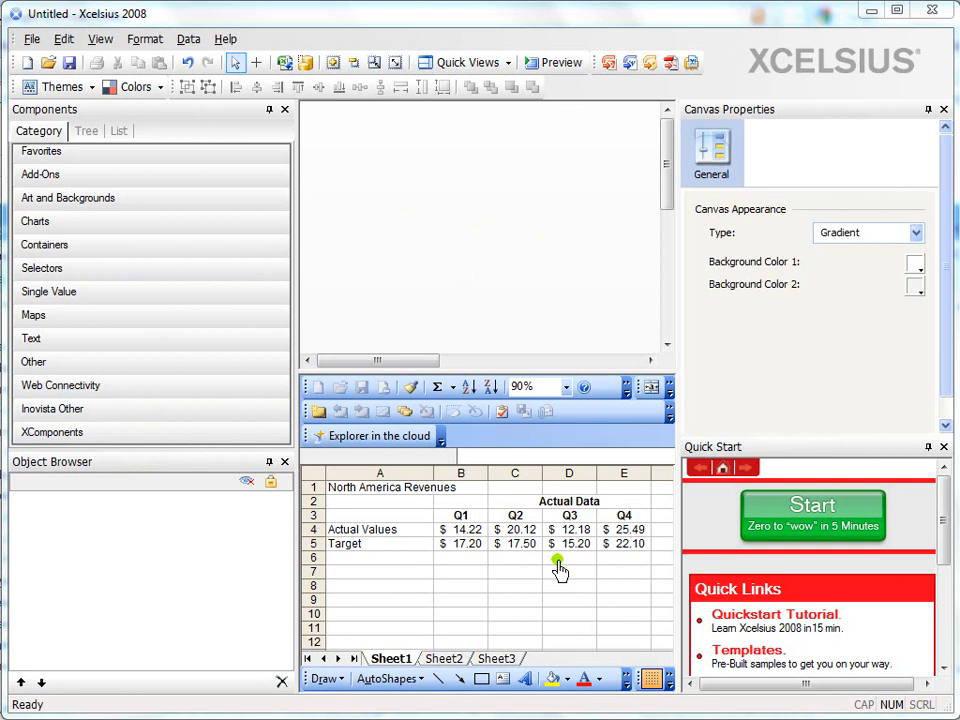
{"action": "mouse_move", "coordinate": [418, 318]}
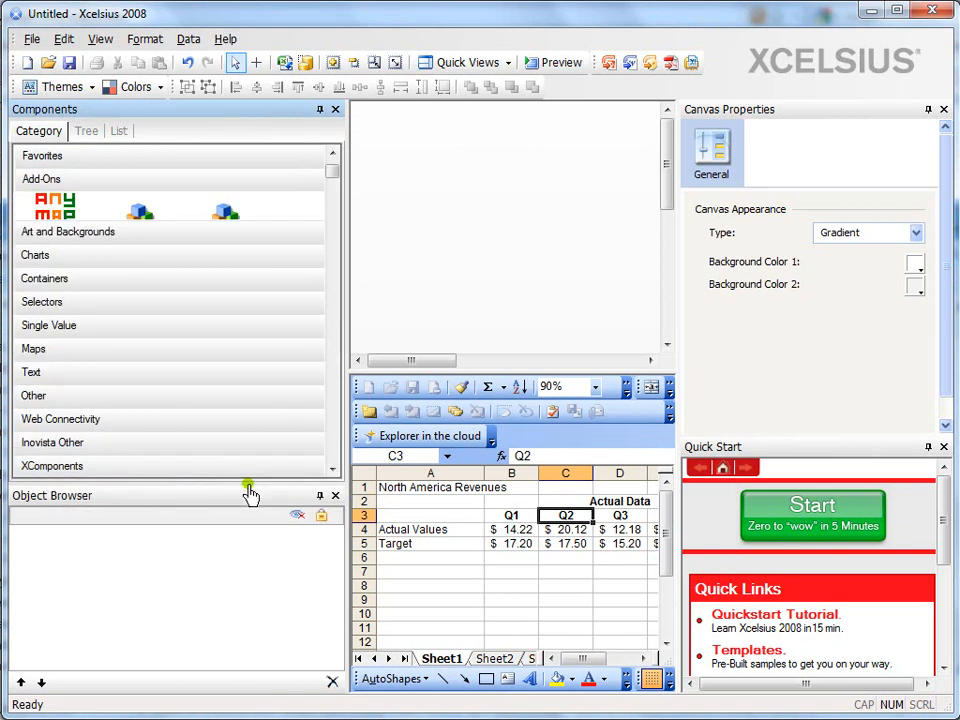
{"action": "mouse_move", "coordinate": [245, 547]}
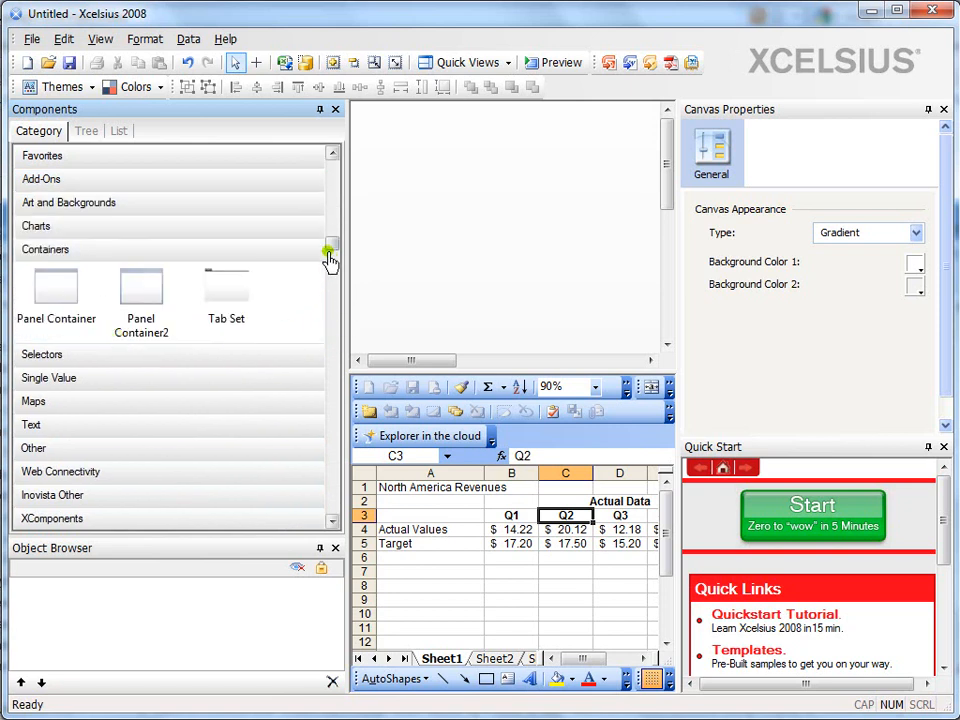
- Expand the Containers category in the Components pane to list its components
{"action": "left_click", "coordinate": [332, 255]}
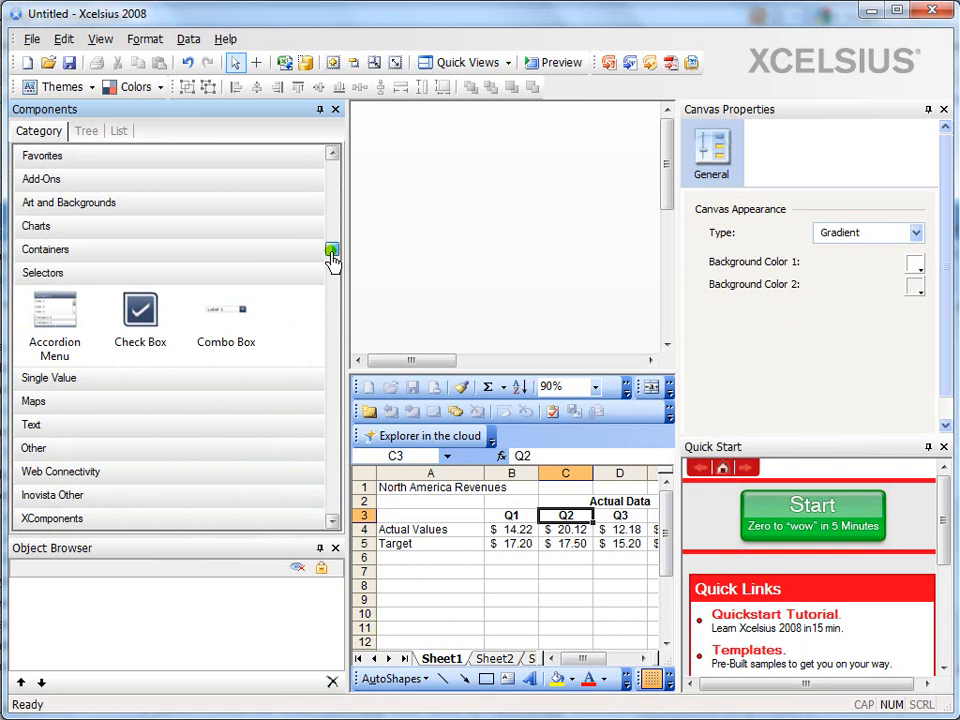
{"action": "left_click", "coordinate": [332, 248]}
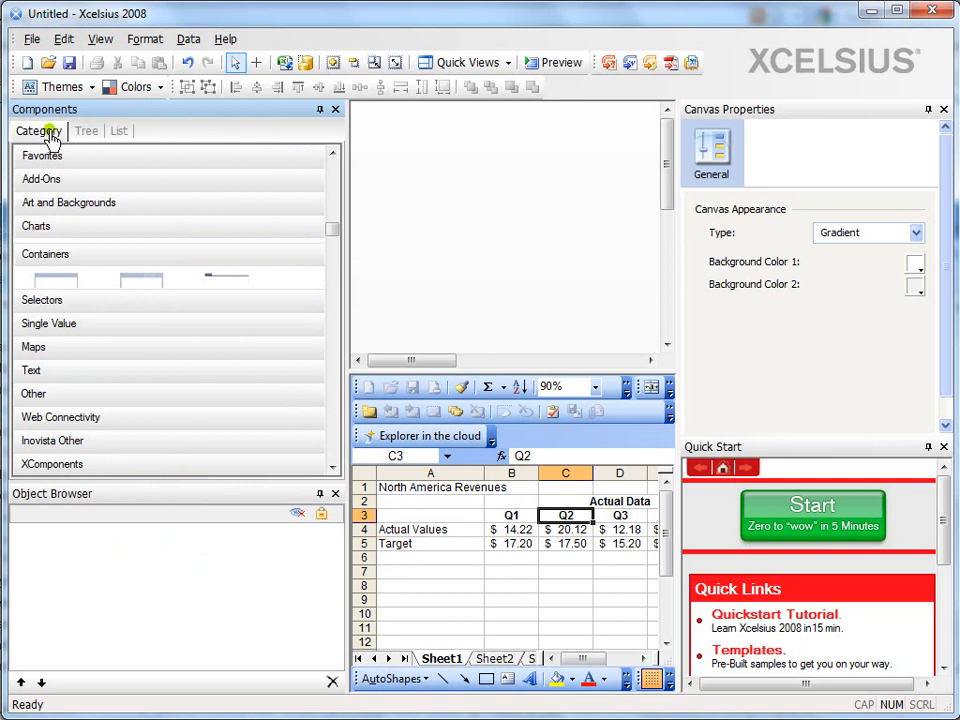
{"action": "mouse_move", "coordinate": [86, 131]}
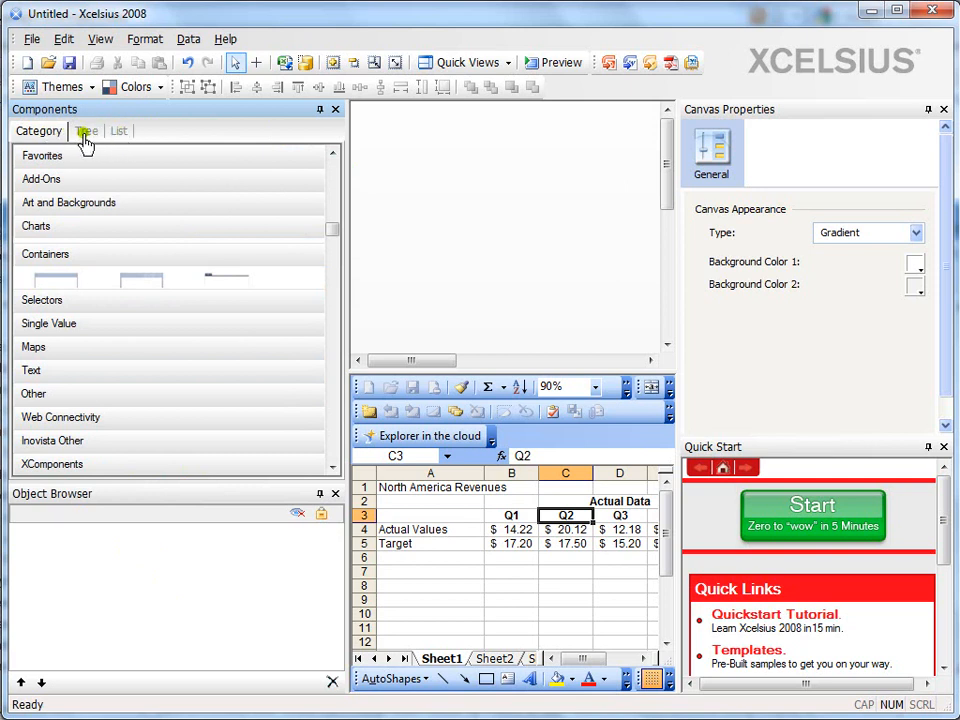
- Show component categories as a Tree, pick Charts, try List view, then return to Tree
{"action": "left_click", "coordinate": [86, 131]}
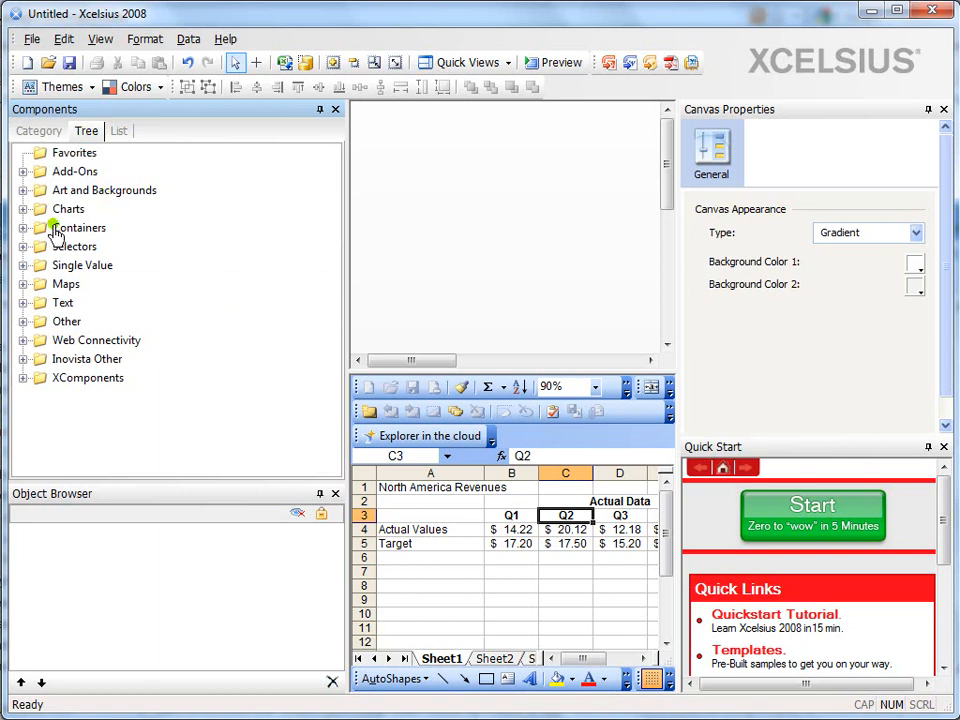
{"action": "mouse_move", "coordinate": [156, 262]}
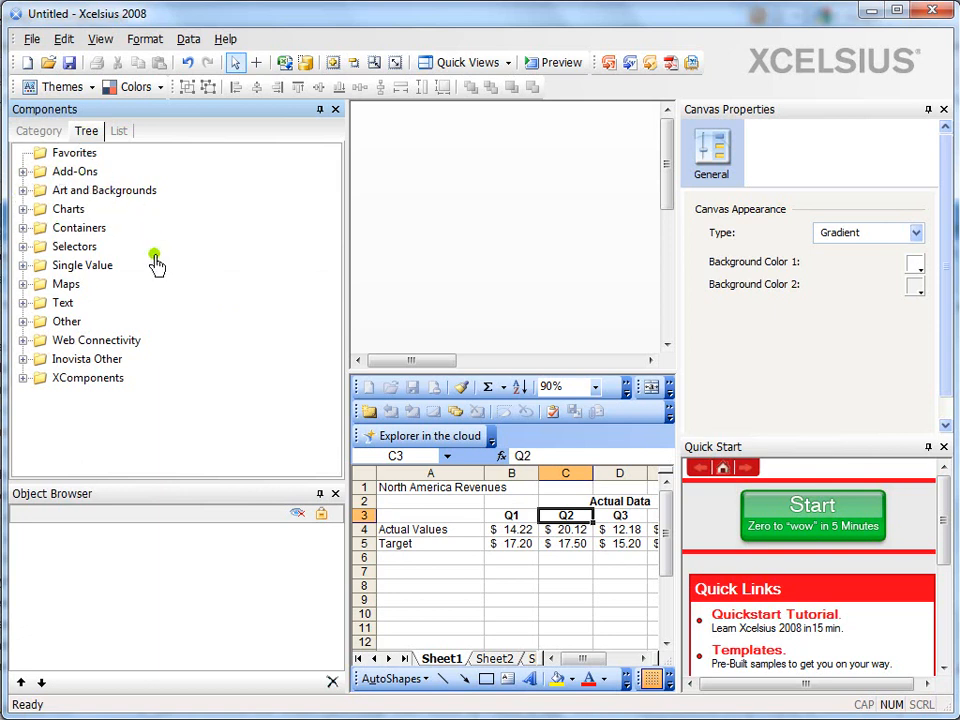
{"action": "mouse_move", "coordinate": [104, 152]}
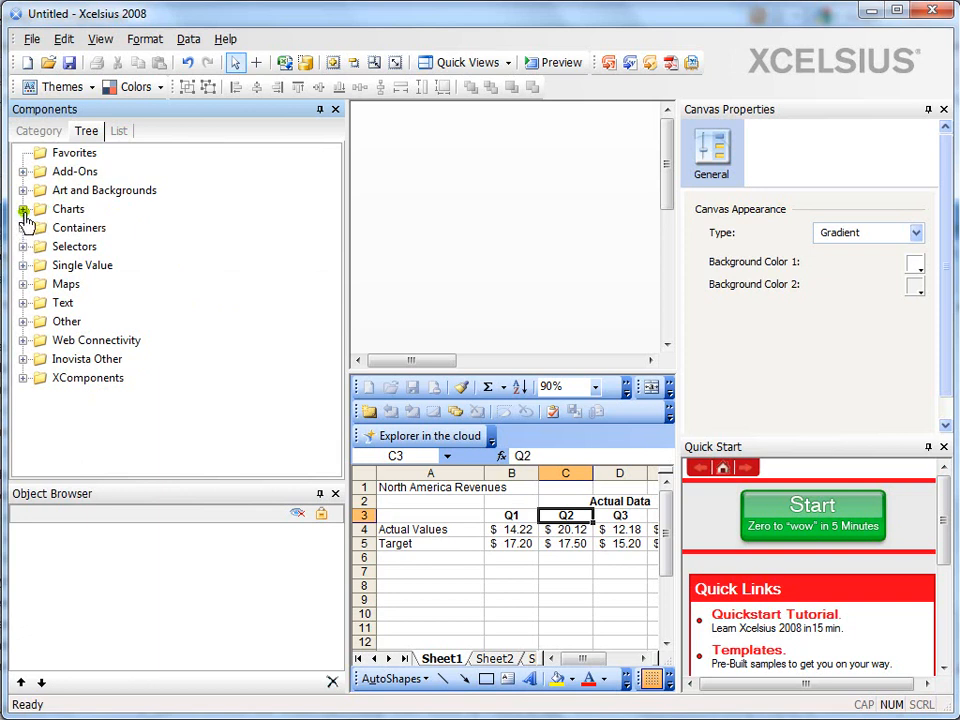
{"action": "left_click", "coordinate": [23, 209]}
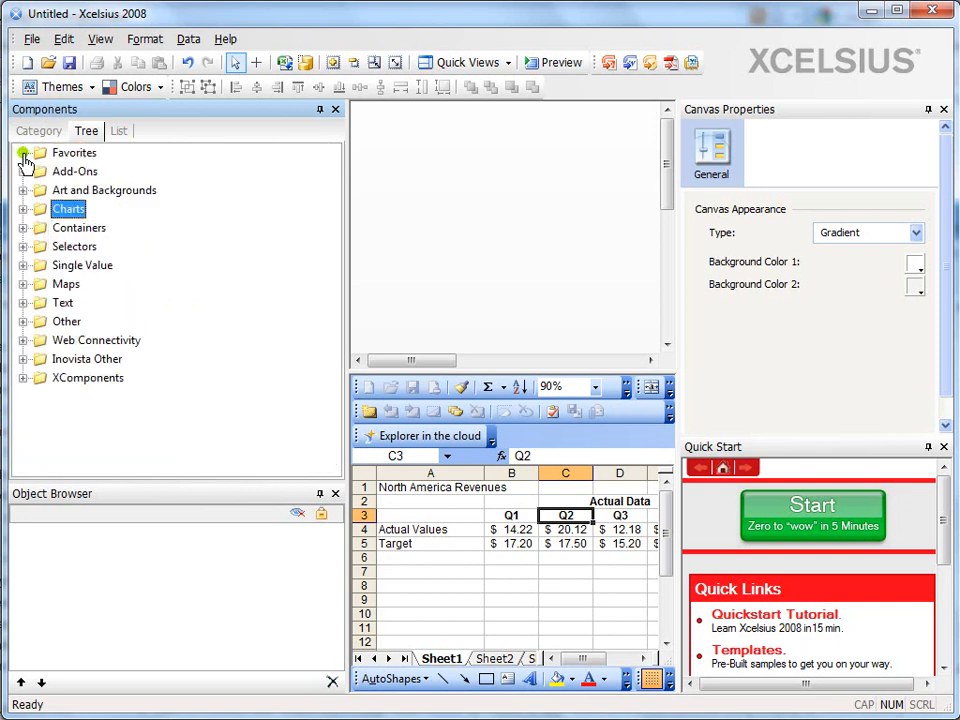
{"action": "left_click", "coordinate": [118, 130]}
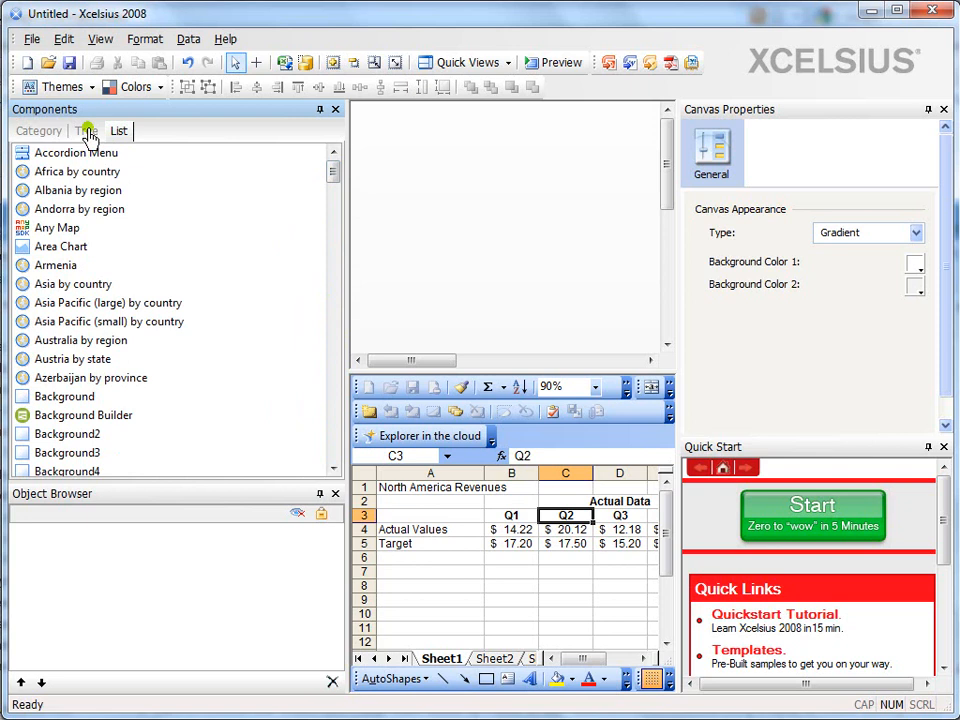
{"action": "left_click", "coordinate": [86, 130]}
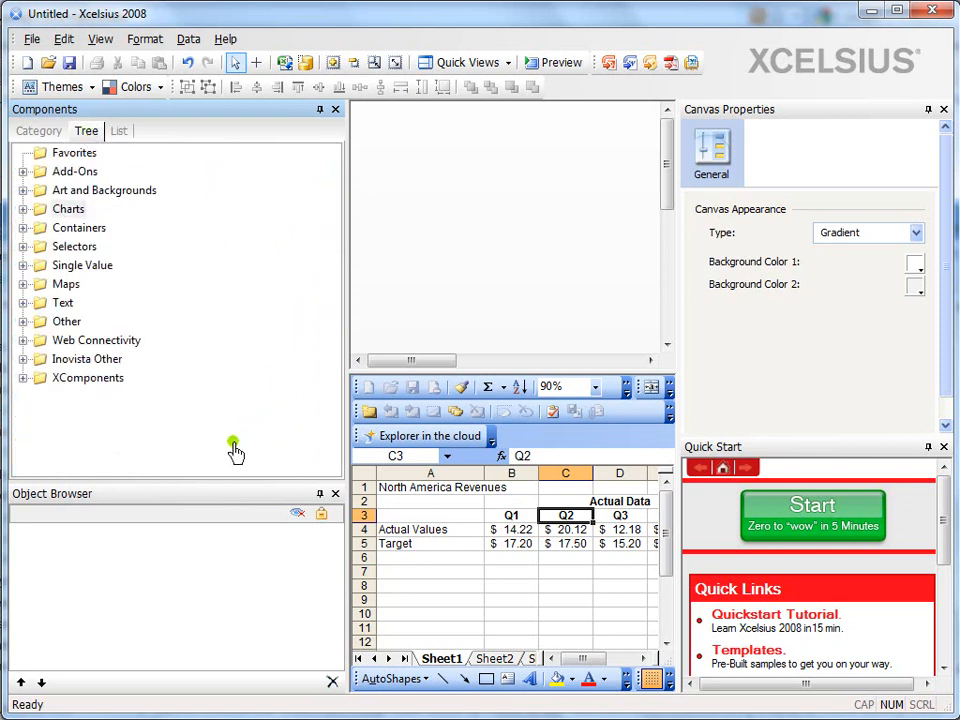
{"action": "mouse_move", "coordinate": [172, 490]}
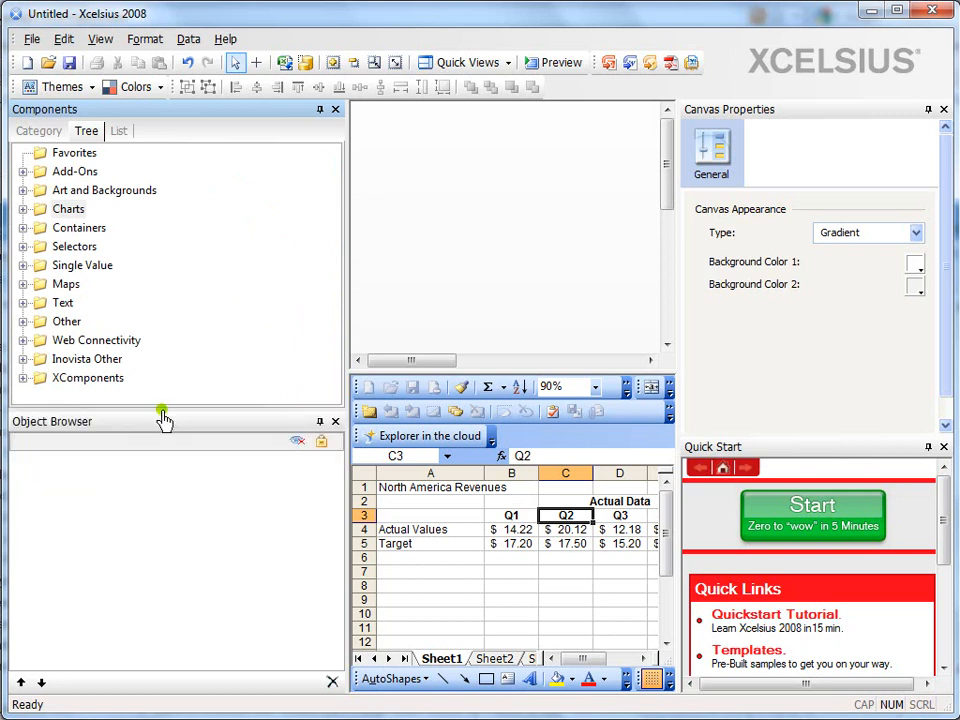
{"action": "mouse_move", "coordinate": [331, 294]}
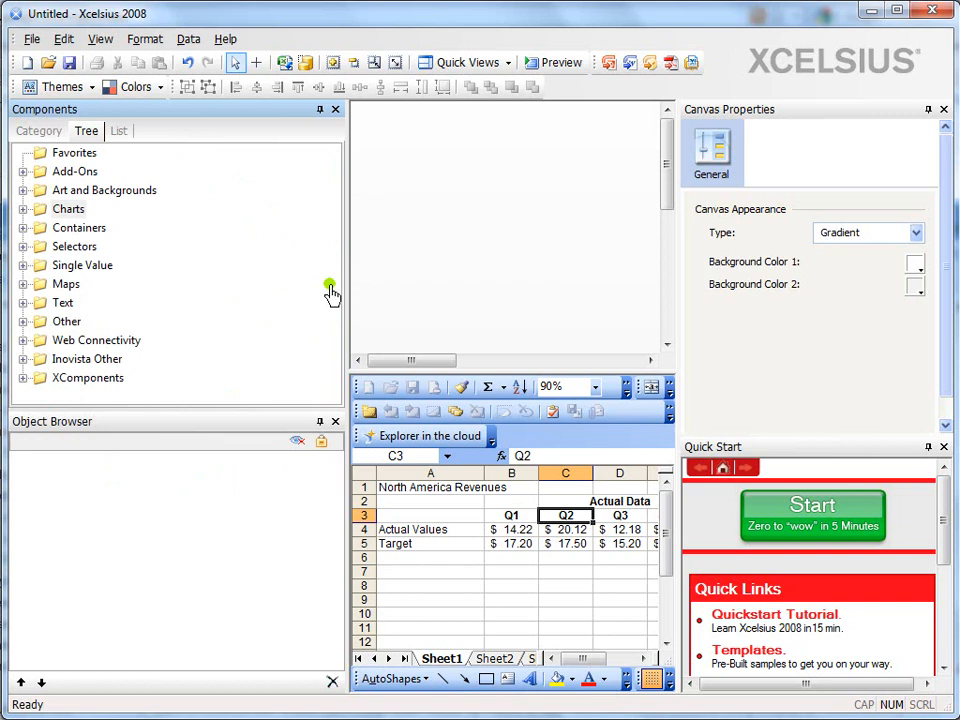
{"action": "mouse_move", "coordinate": [345, 295]}
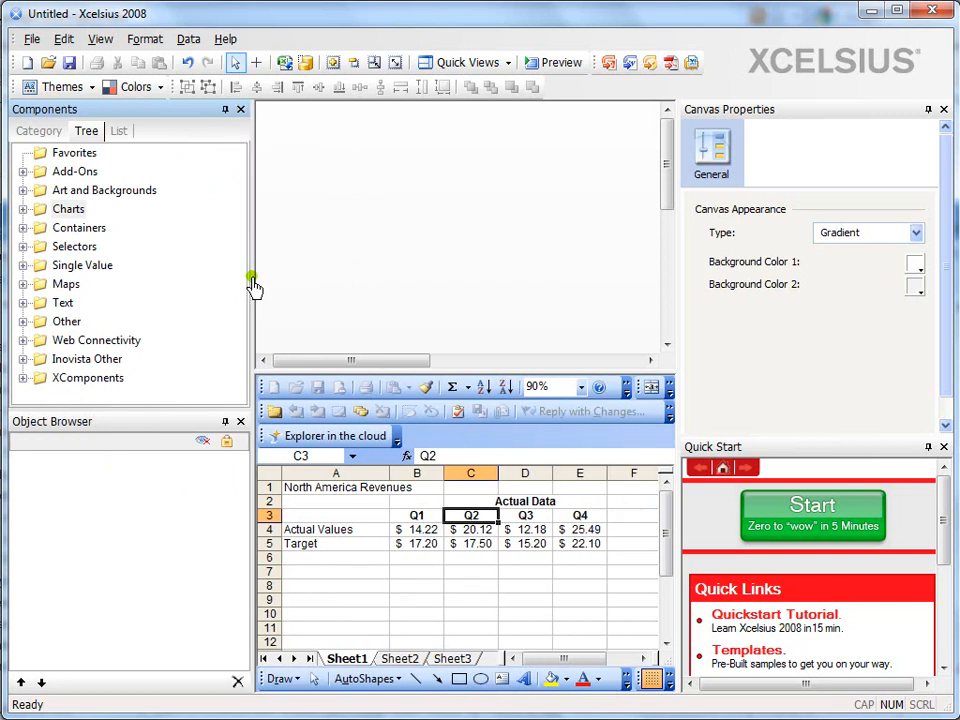
{"action": "mouse_move", "coordinate": [110, 510]}
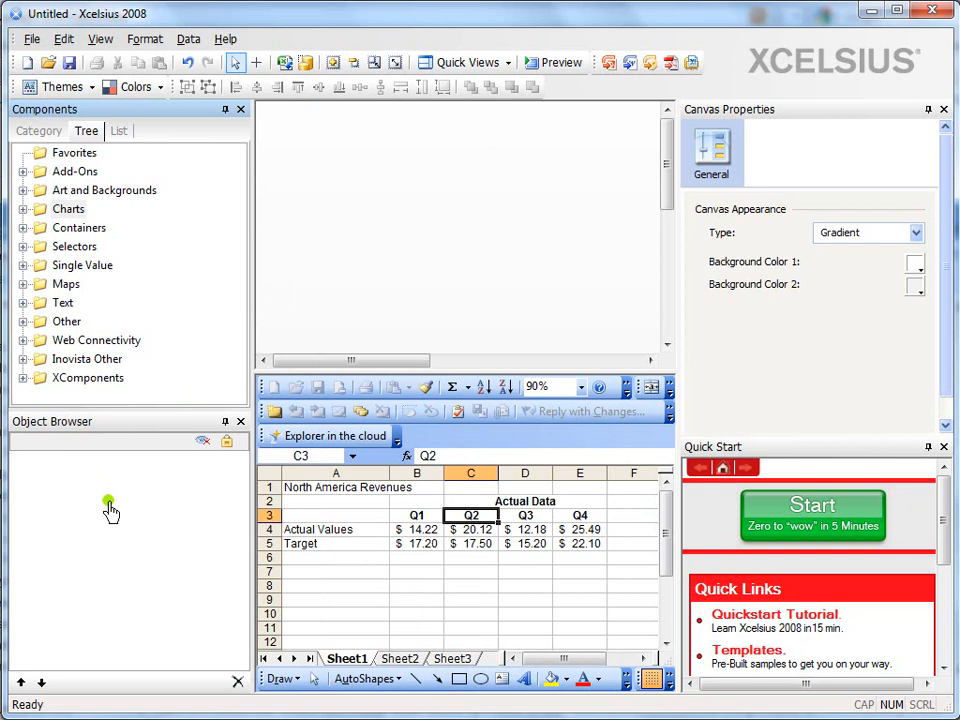
{"action": "mouse_move", "coordinate": [109, 528]}
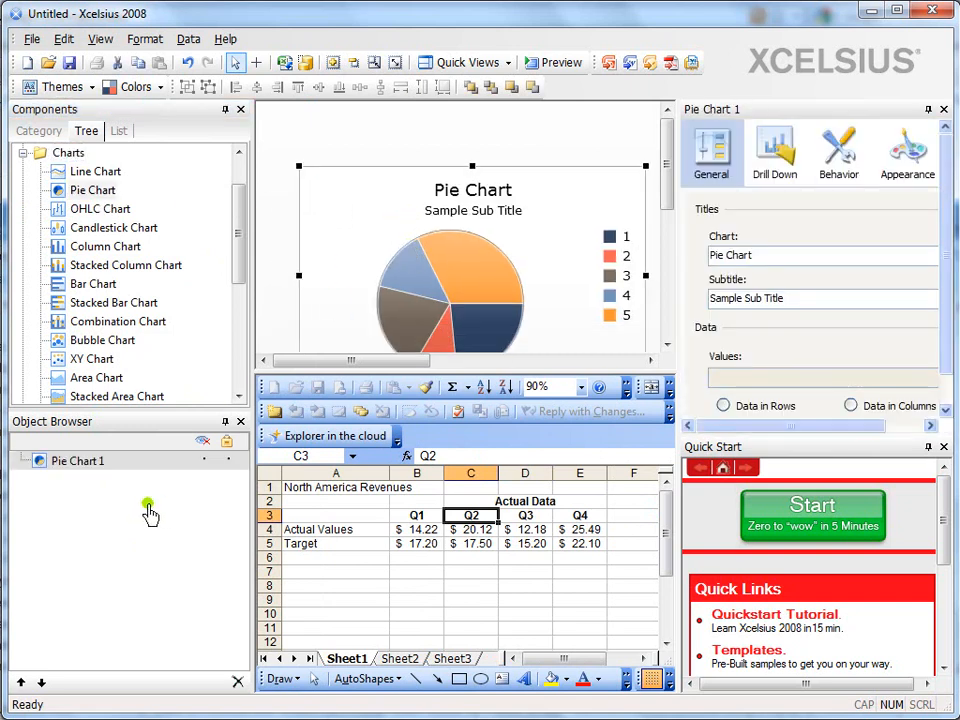
{"action": "mouse_move", "coordinate": [120, 237]}
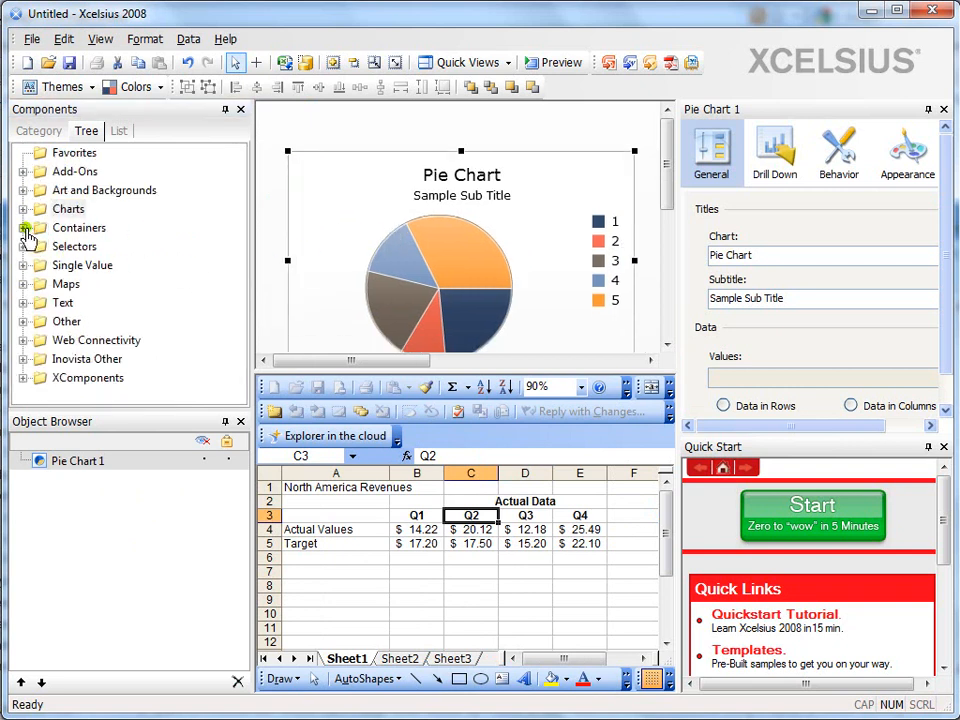
- Expand a category in the Components tree to browse its components
{"action": "left_click", "coordinate": [24, 246]}
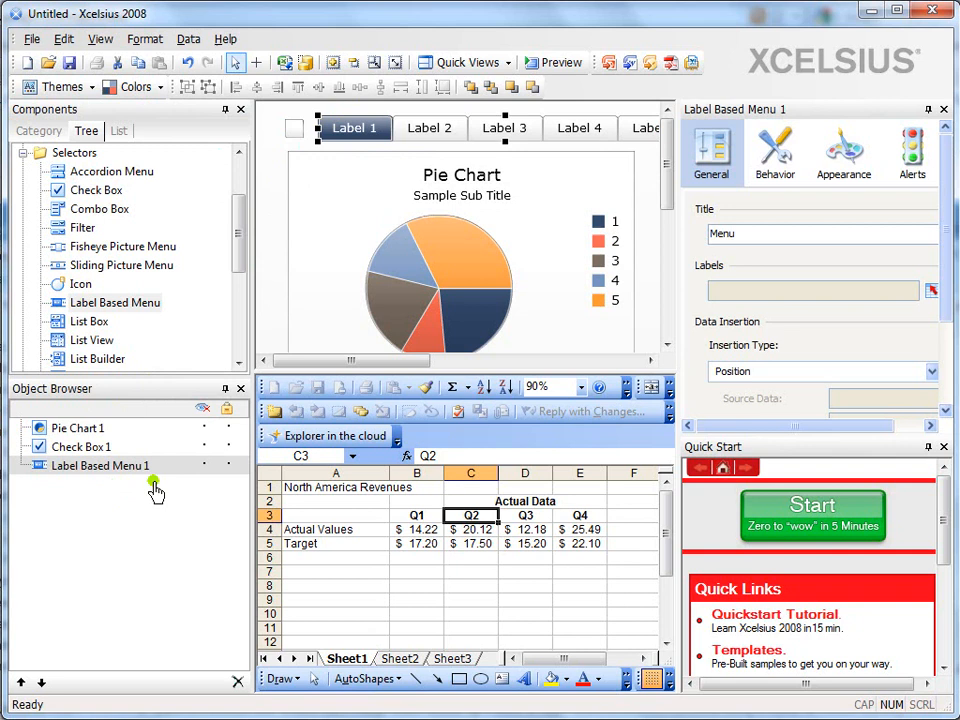
- Rename Pie Chart 1 to 'chart' in the Object Browser, then select Check Box 1
{"action": "left_click", "coordinate": [77, 428]}
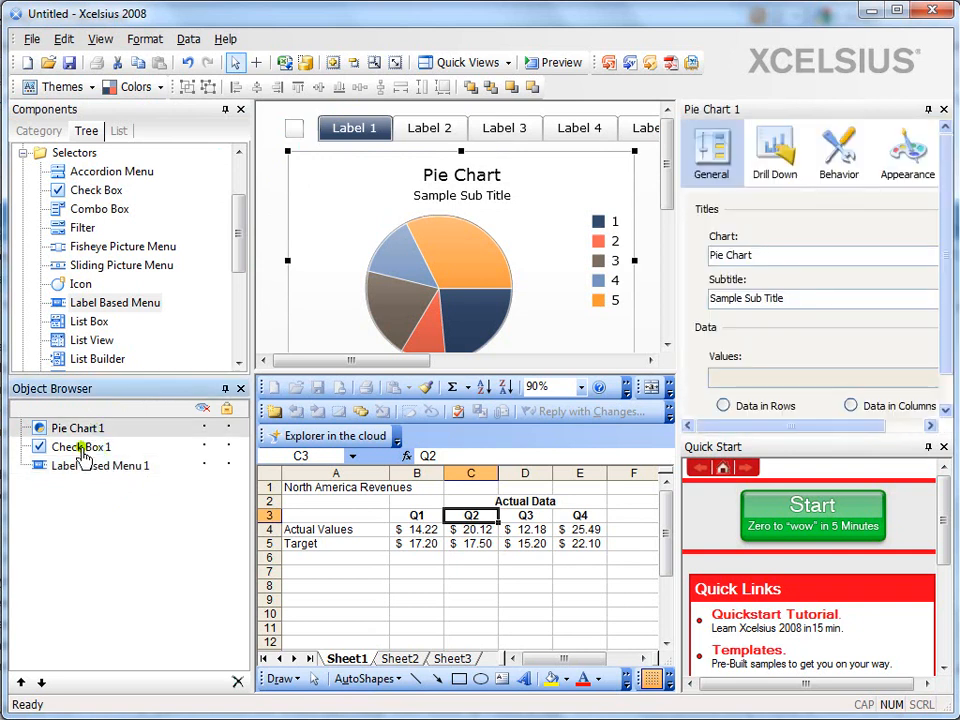
{"action": "left_click", "coordinate": [78, 428]}
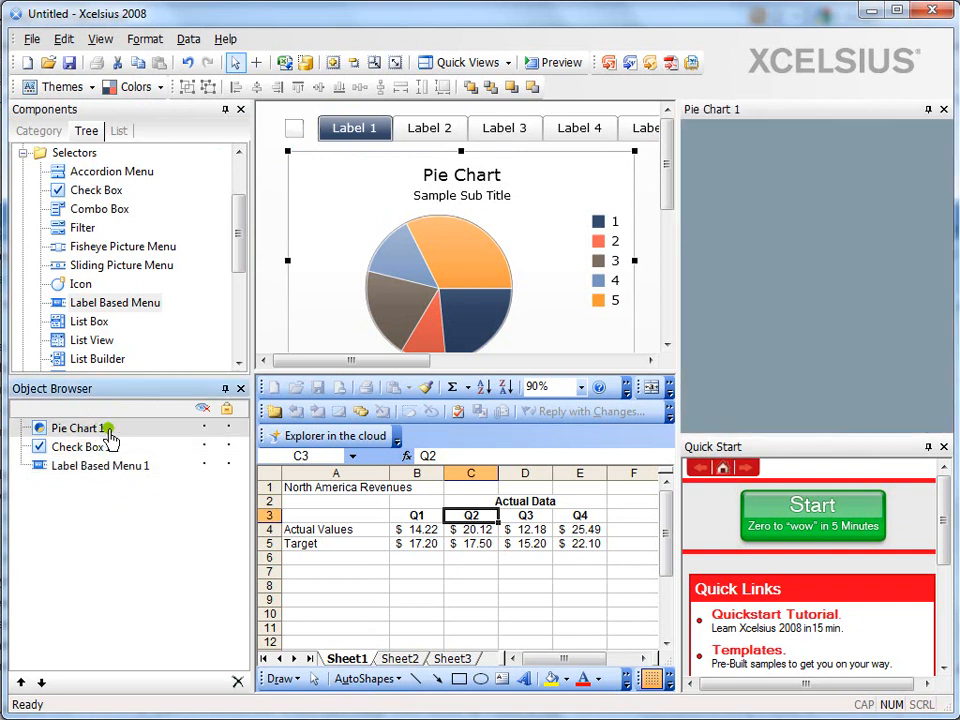
{"action": "right_click", "coordinate": [77, 427]}
{"action": "type", "text": "chart"}
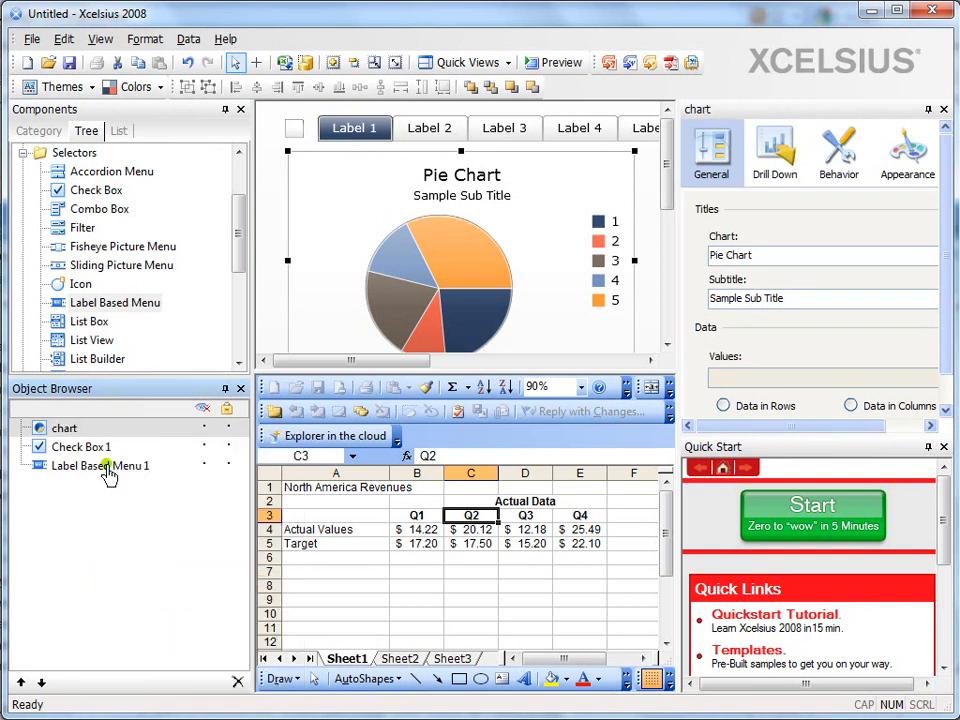
{"action": "left_click", "coordinate": [81, 447]}
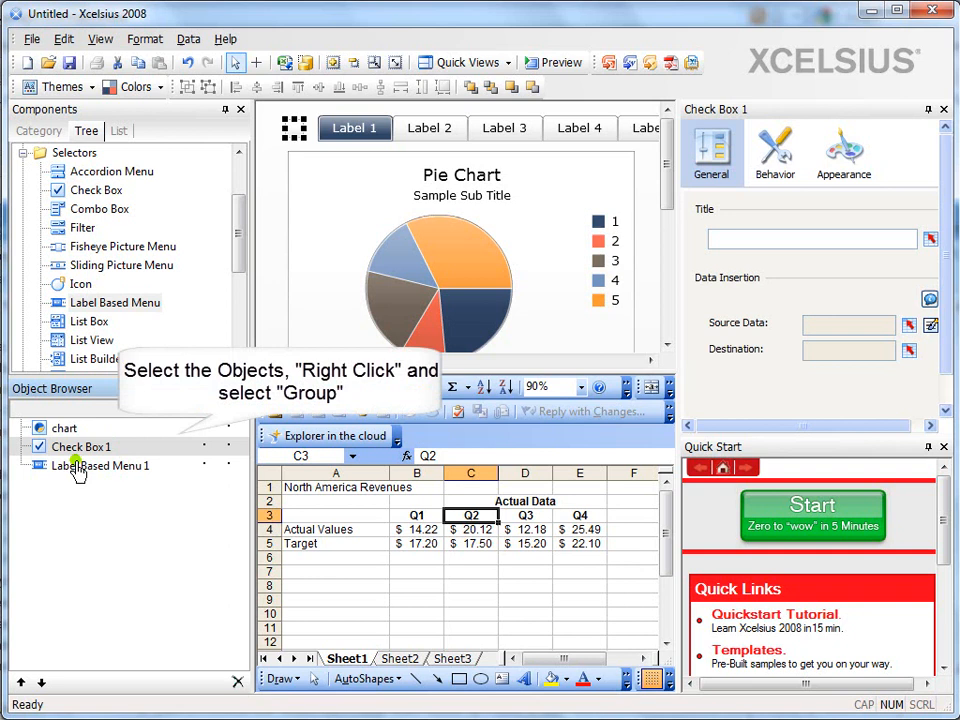
{"action": "mouse_move", "coordinate": [118, 470]}
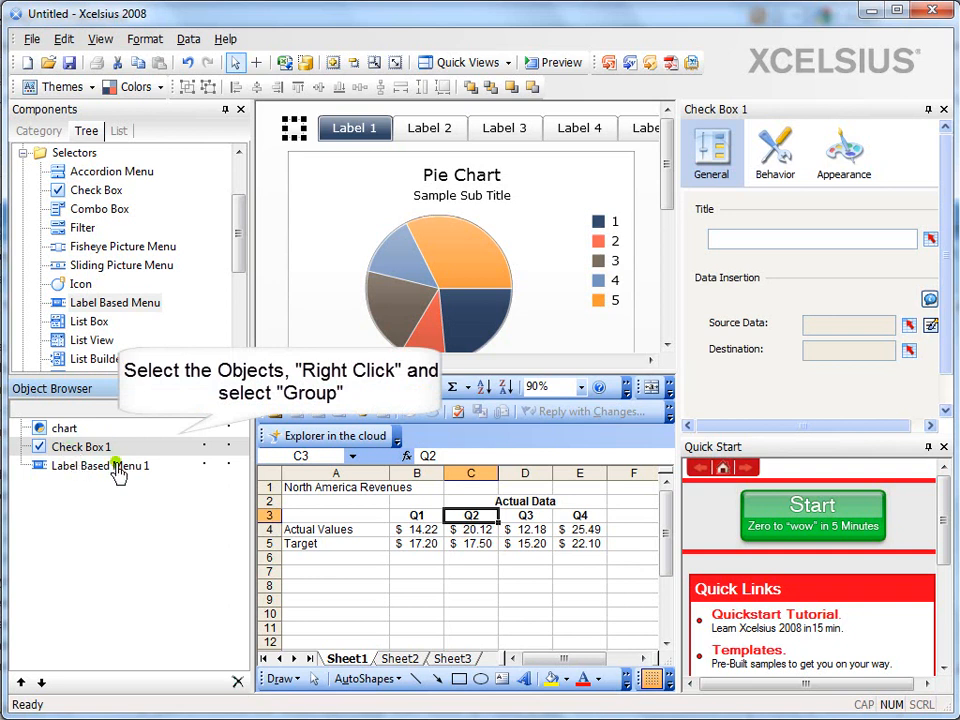
{"action": "mouse_move", "coordinate": [97, 472]}
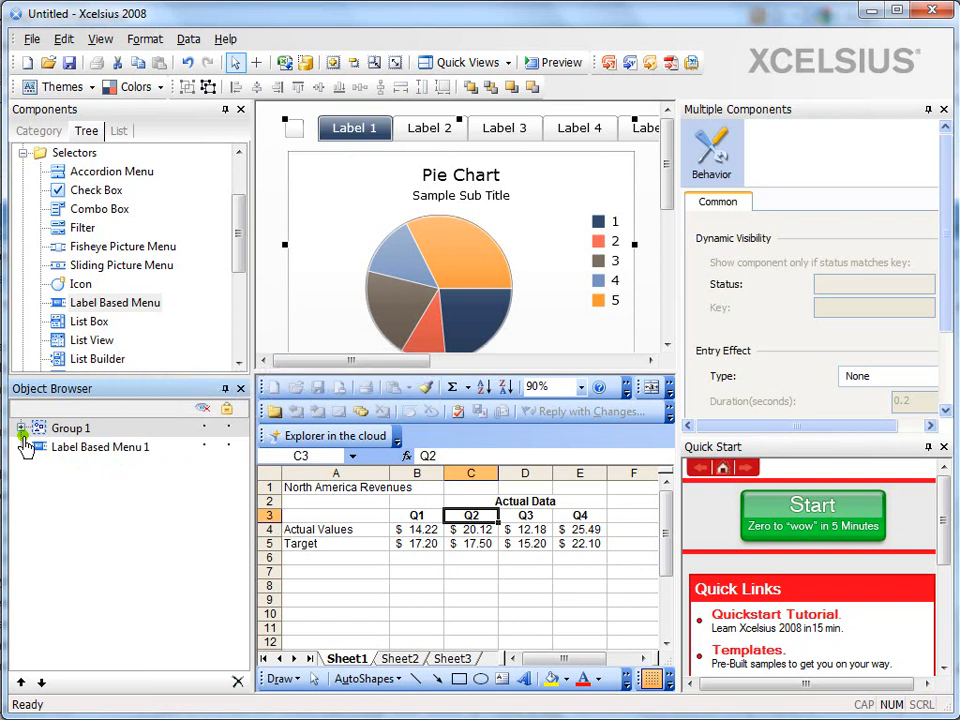
- Expand Group 1 and toggle the chart's visibility off and back on
{"action": "left_click", "coordinate": [22, 428]}
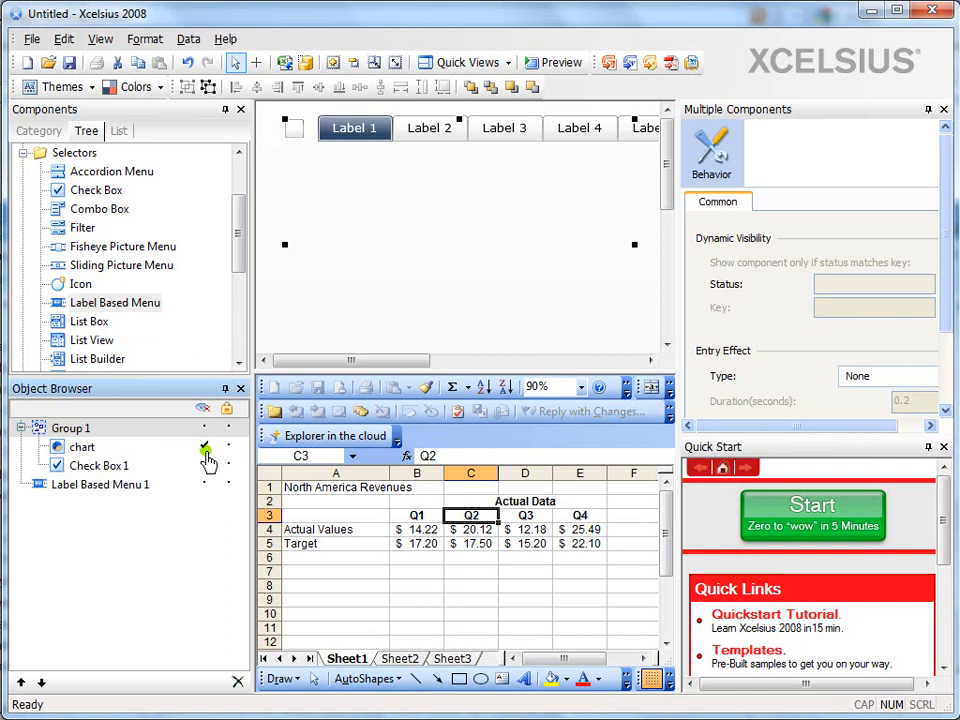
{"action": "left_click", "coordinate": [205, 450]}
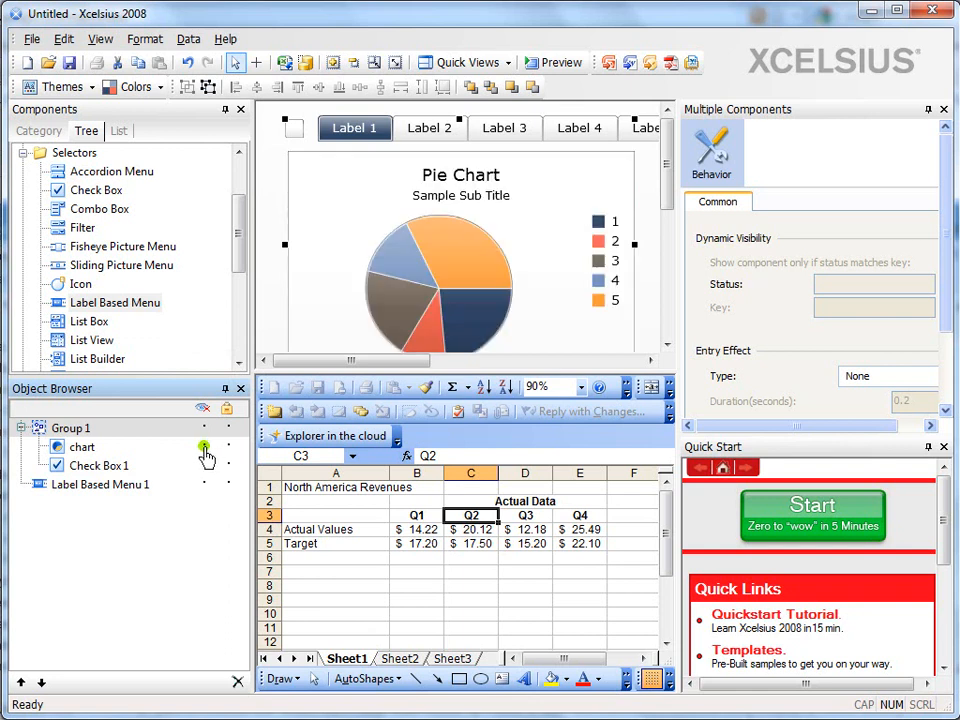
{"action": "left_click", "coordinate": [204, 447]}
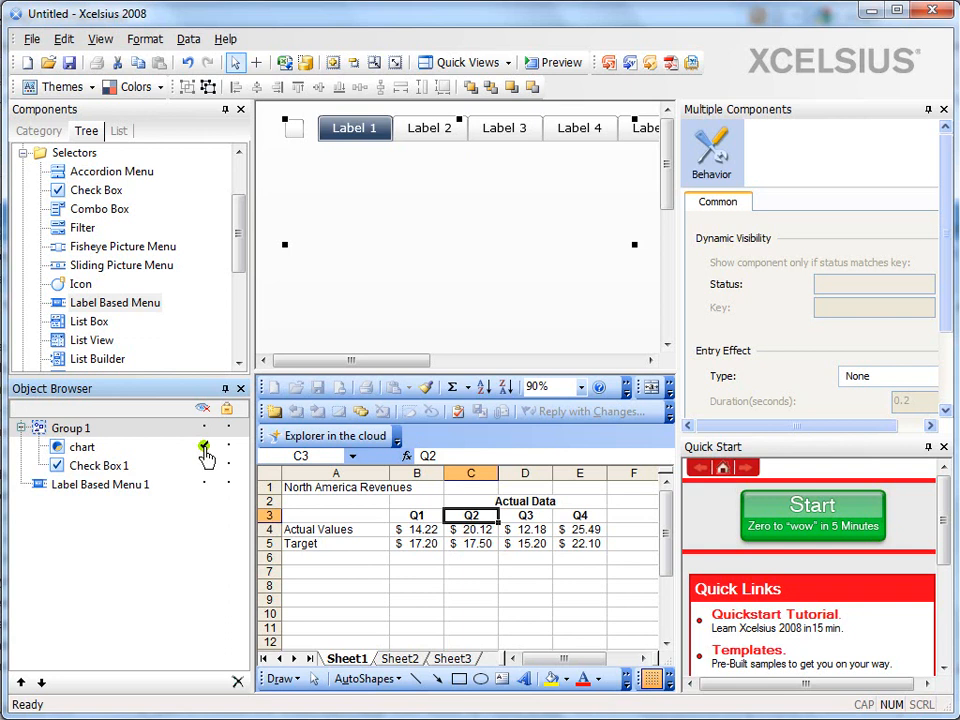
{"action": "left_click", "coordinate": [204, 447]}
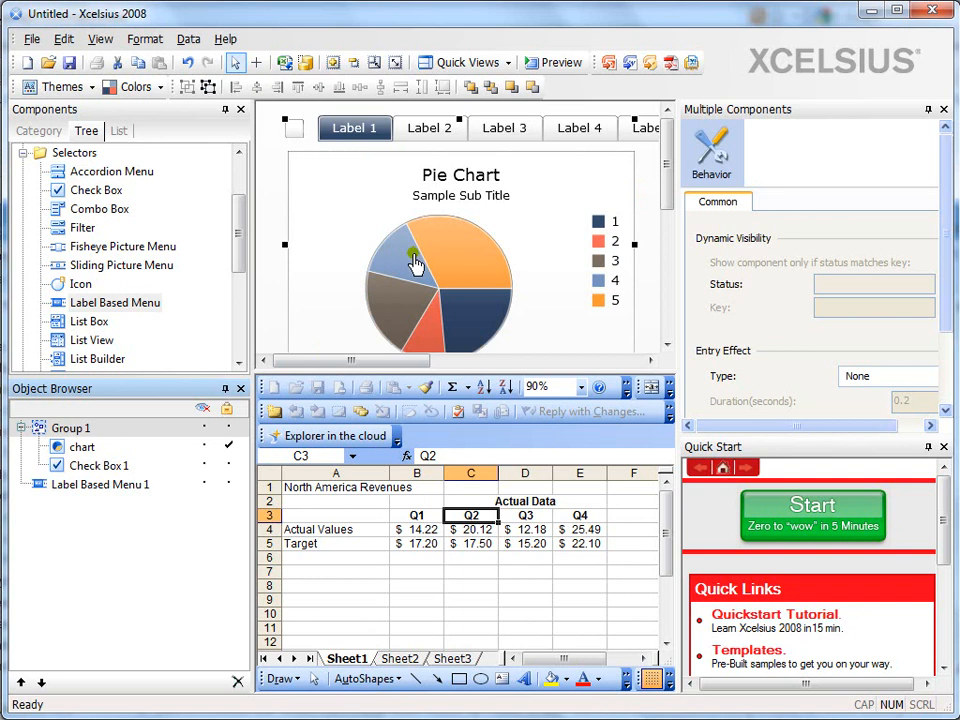
{"action": "mouse_move", "coordinate": [438, 293]}
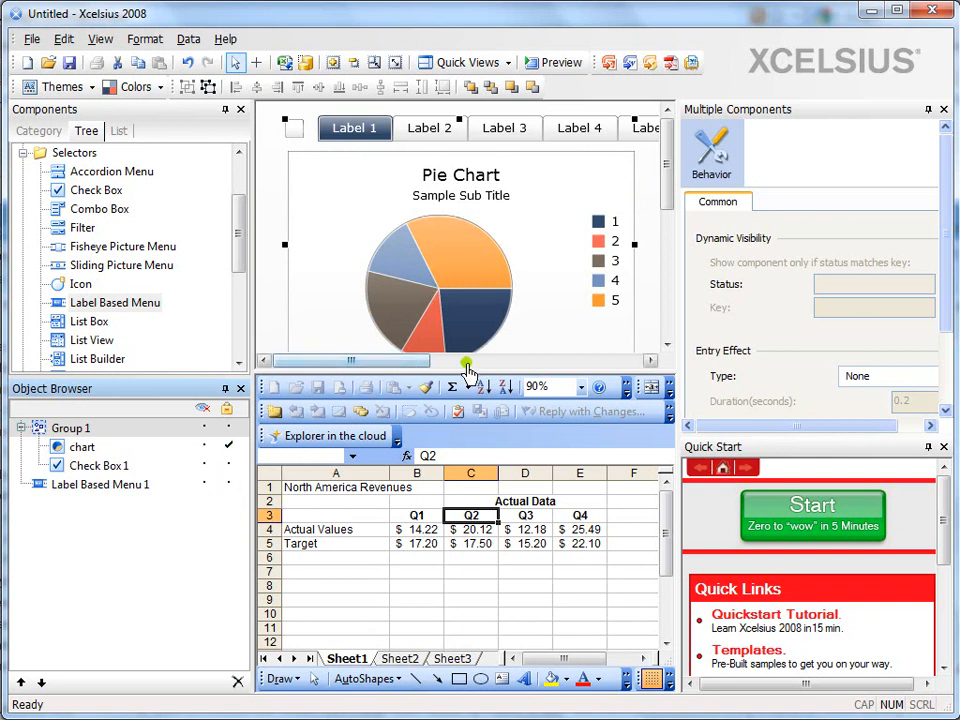
{"action": "mouse_move", "coordinate": [565, 240]}
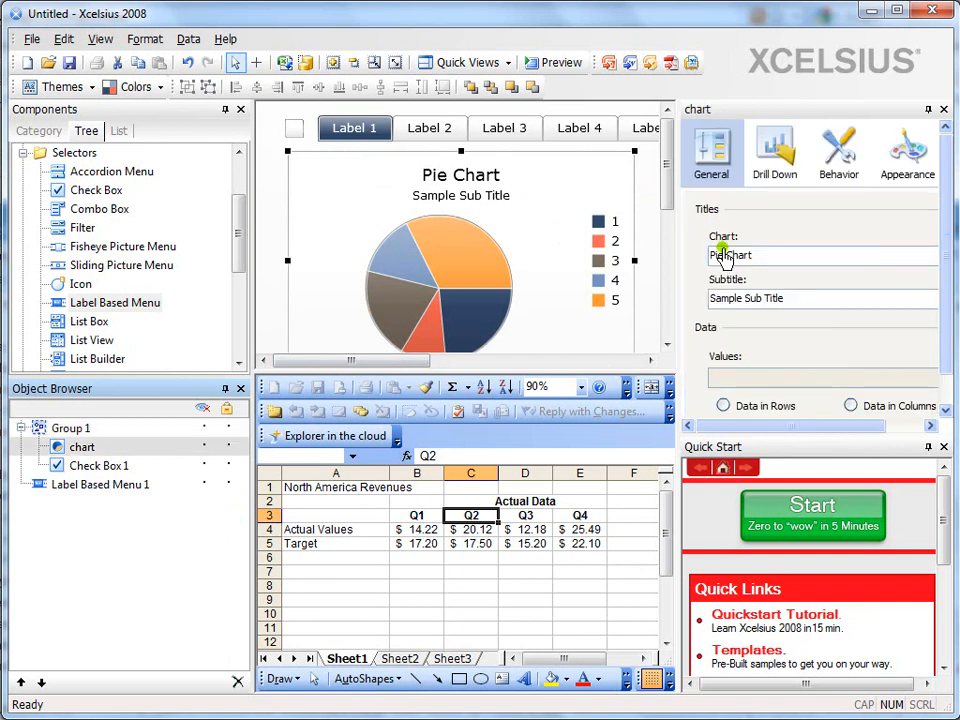
{"action": "mouse_move", "coordinate": [483, 248]}
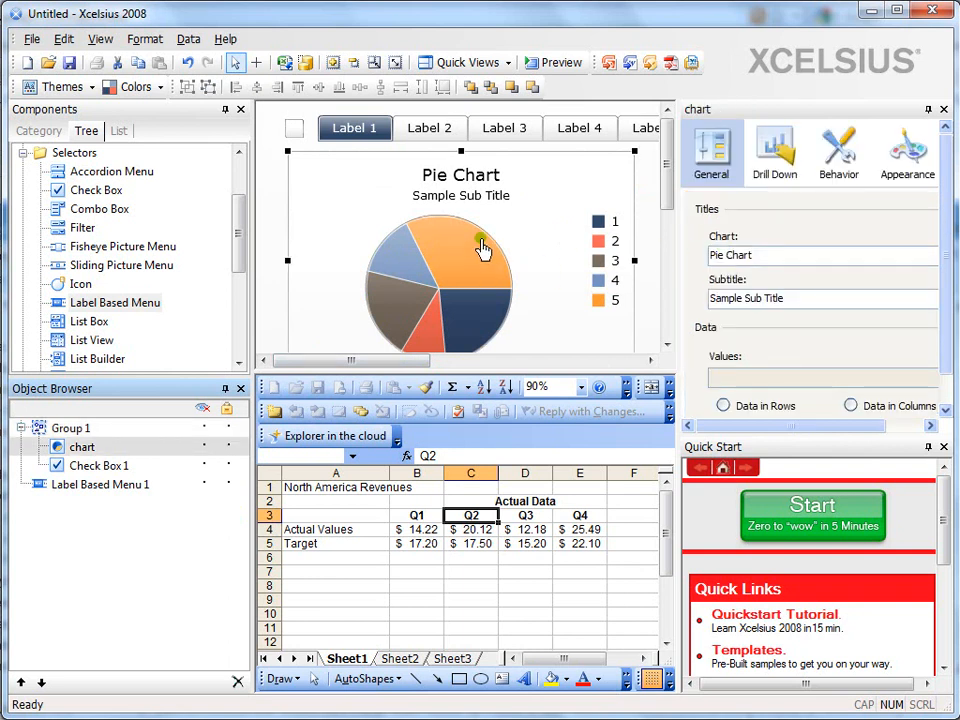
{"action": "mouse_move", "coordinate": [470, 210]}
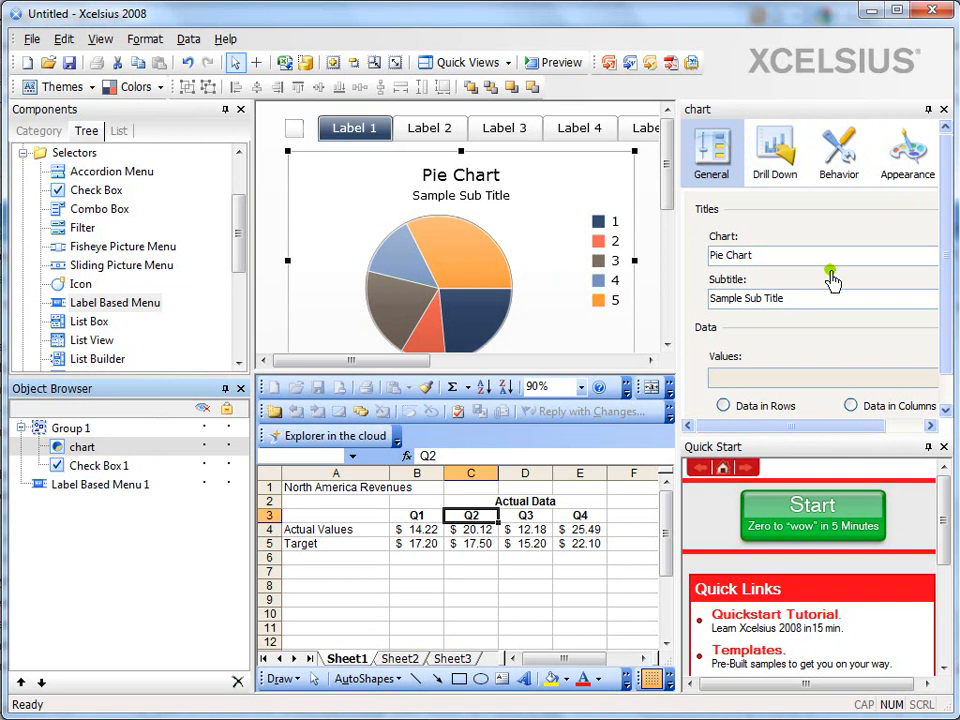
{"action": "mouse_move", "coordinate": [795, 525]}
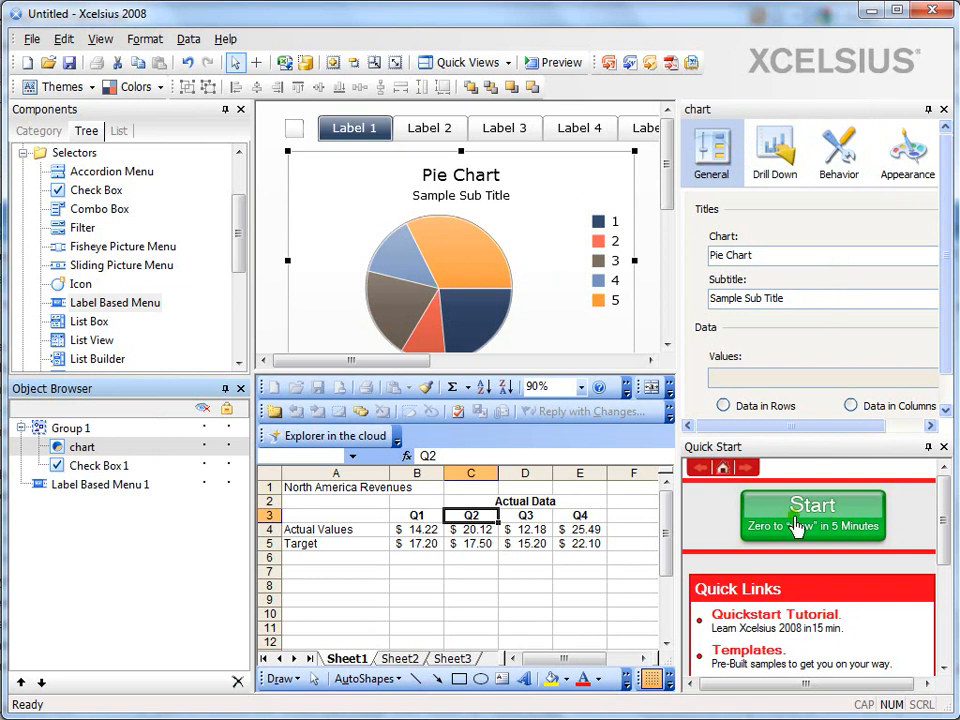
{"action": "mouse_move", "coordinate": [805, 470]}
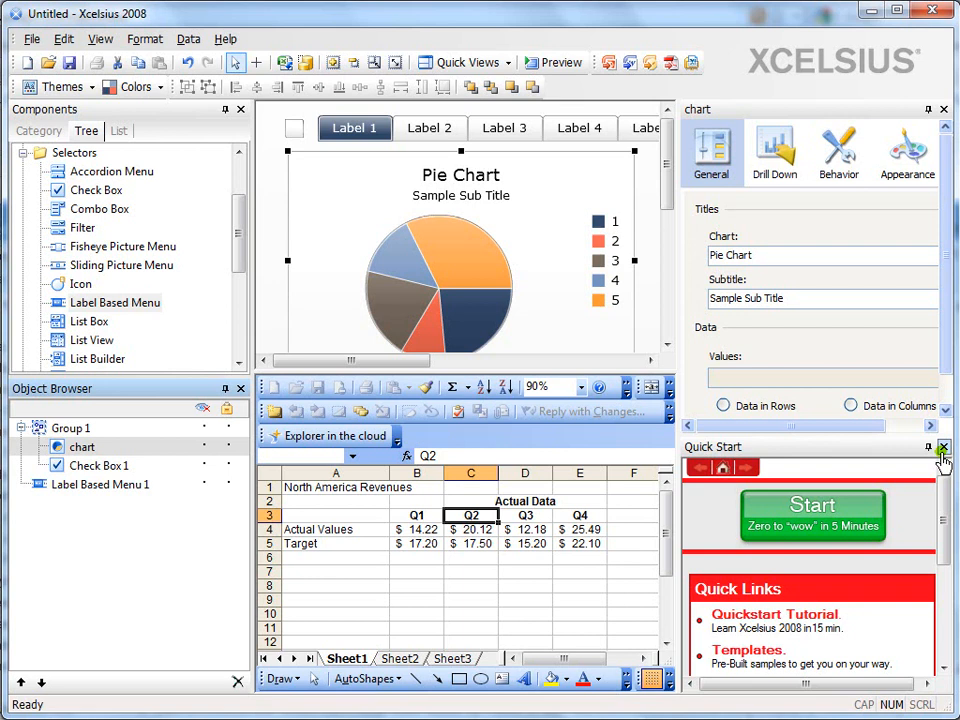
- Close the Quick Start guide pane
{"action": "left_click", "coordinate": [943, 447]}
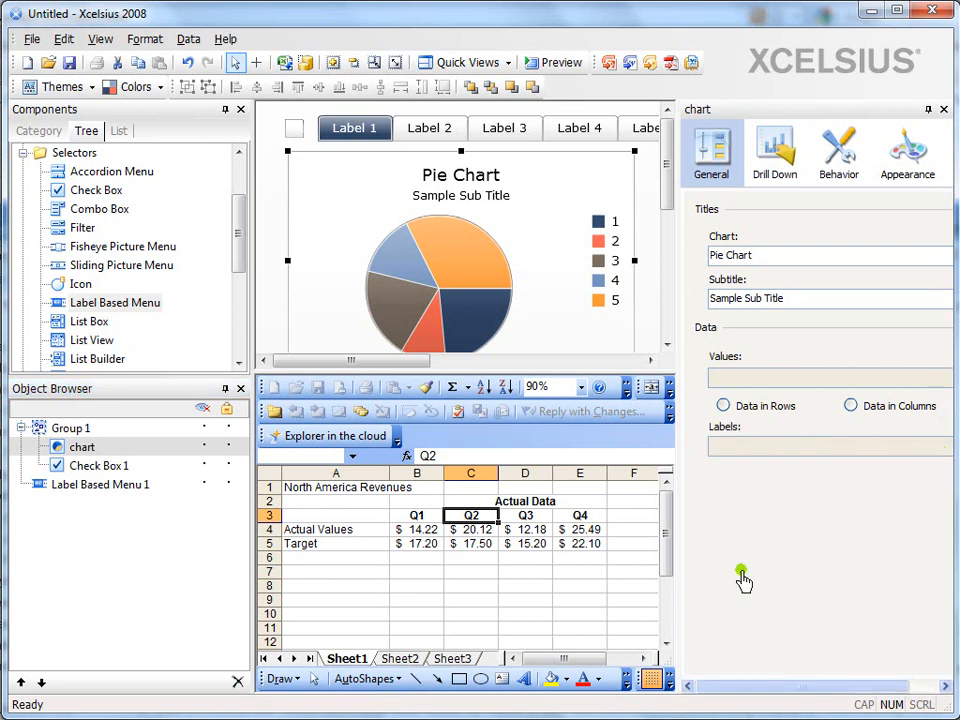
{"action": "mouse_move", "coordinate": [504, 283]}
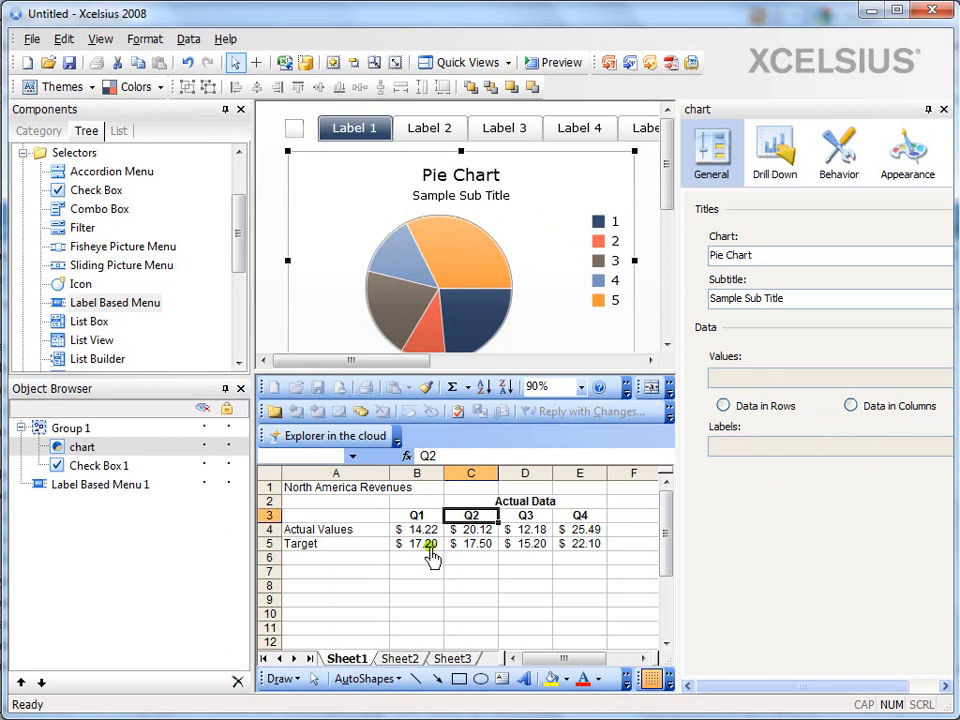
{"action": "mouse_move", "coordinate": [472, 440]}
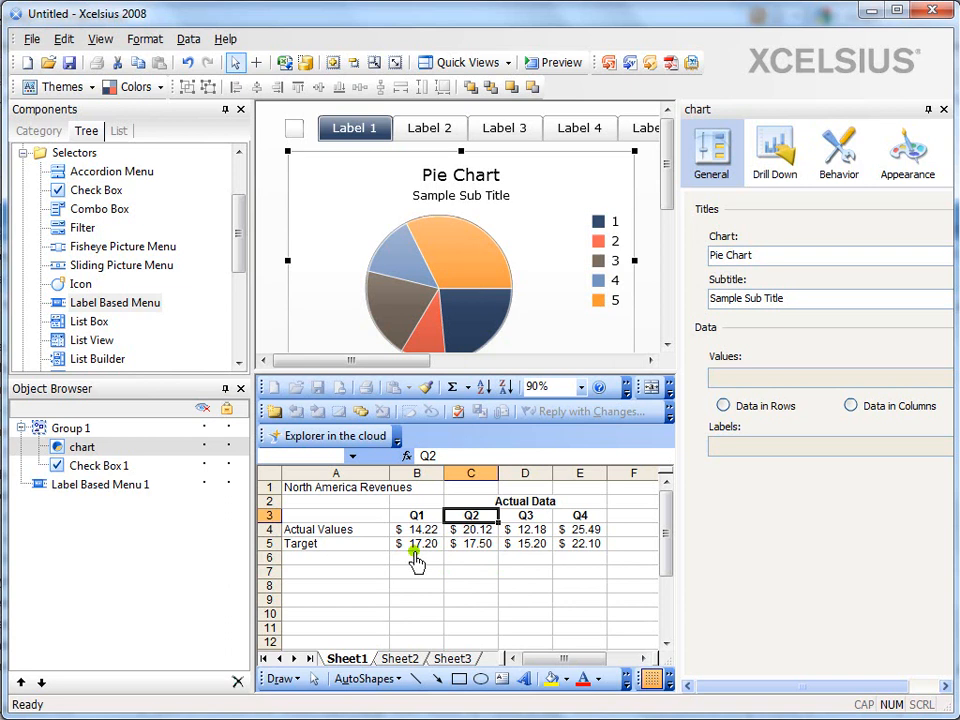
{"action": "mouse_move", "coordinate": [490, 280]}
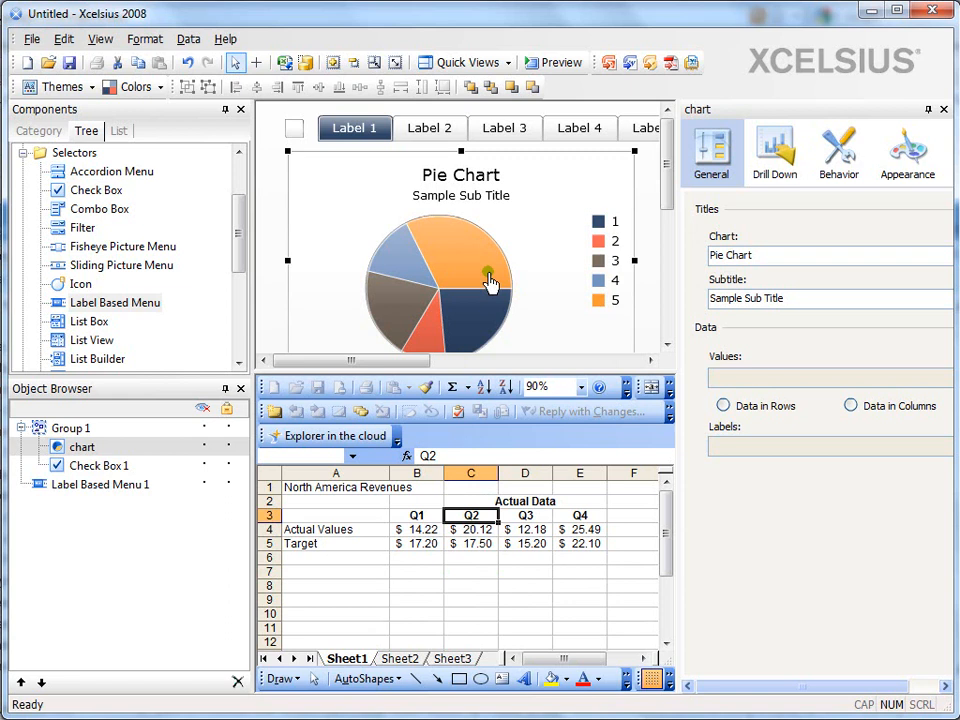
{"action": "mouse_move", "coordinate": [447, 276]}
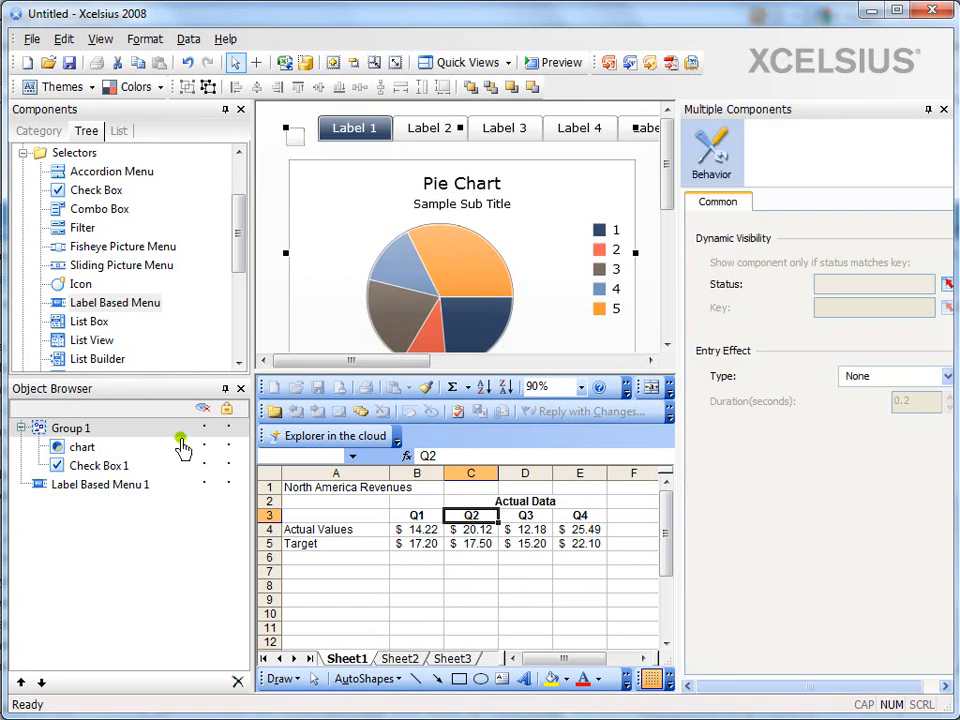
- Bind the chart's values to Sheet1!$B$4:$E$4 and its labels to $B$3:$E$3
{"action": "left_click", "coordinate": [83, 446]}
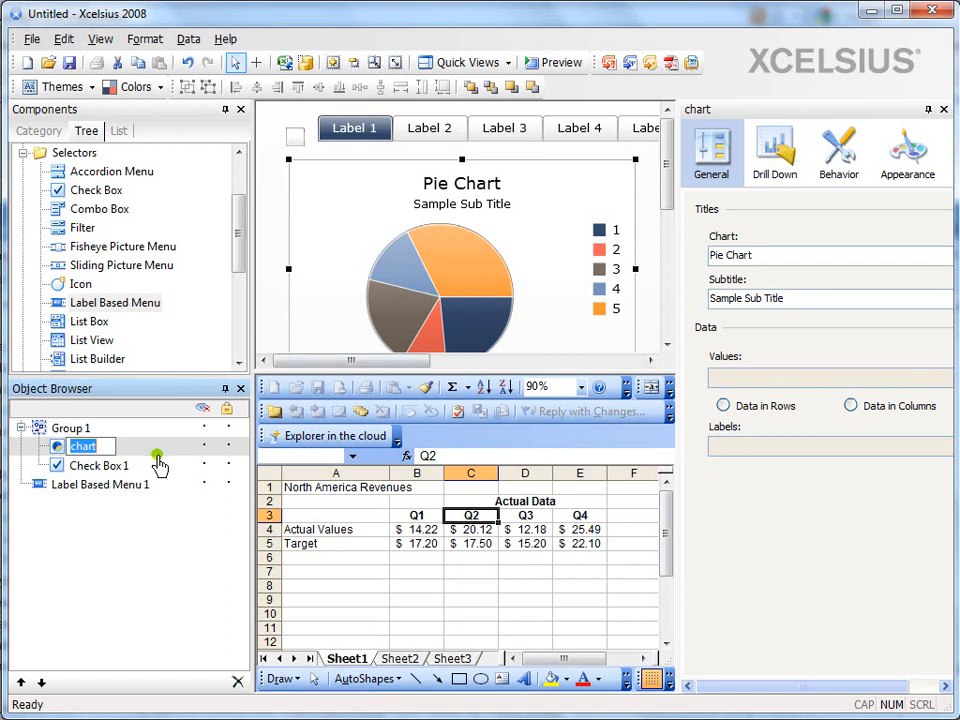
{"action": "mouse_move", "coordinate": [858, 620]}
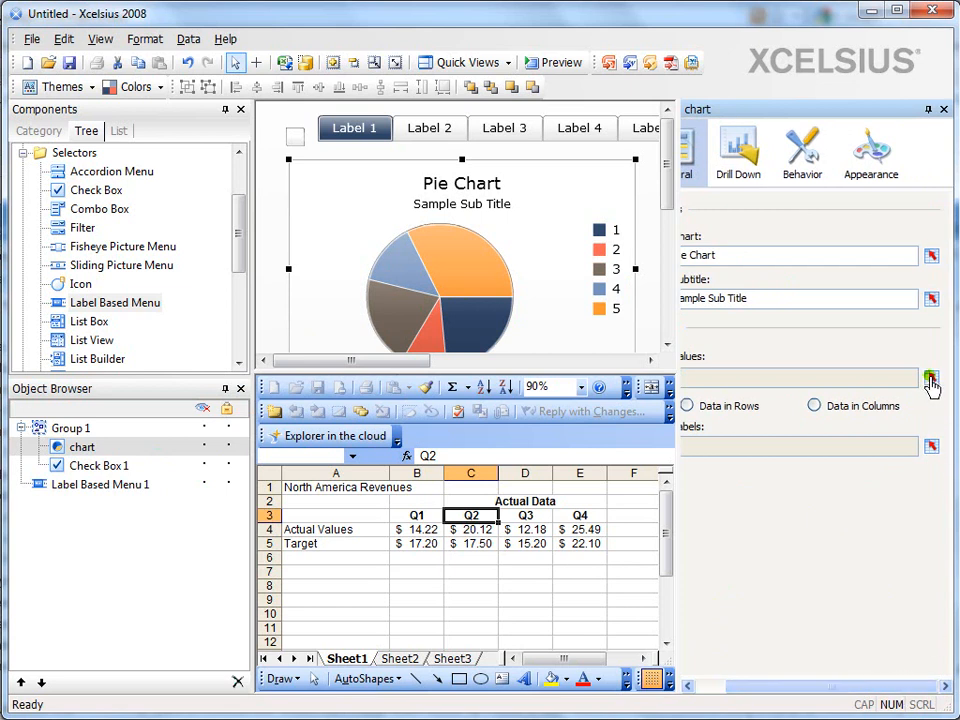
{"action": "left_click", "coordinate": [931, 378]}
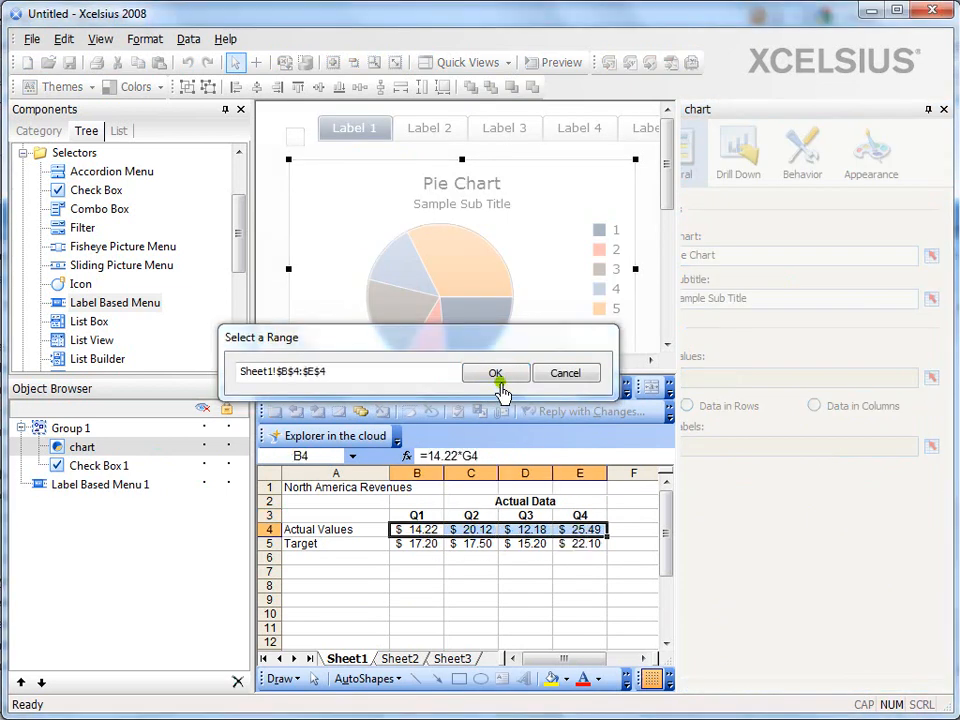
{"action": "left_click", "coordinate": [495, 372]}
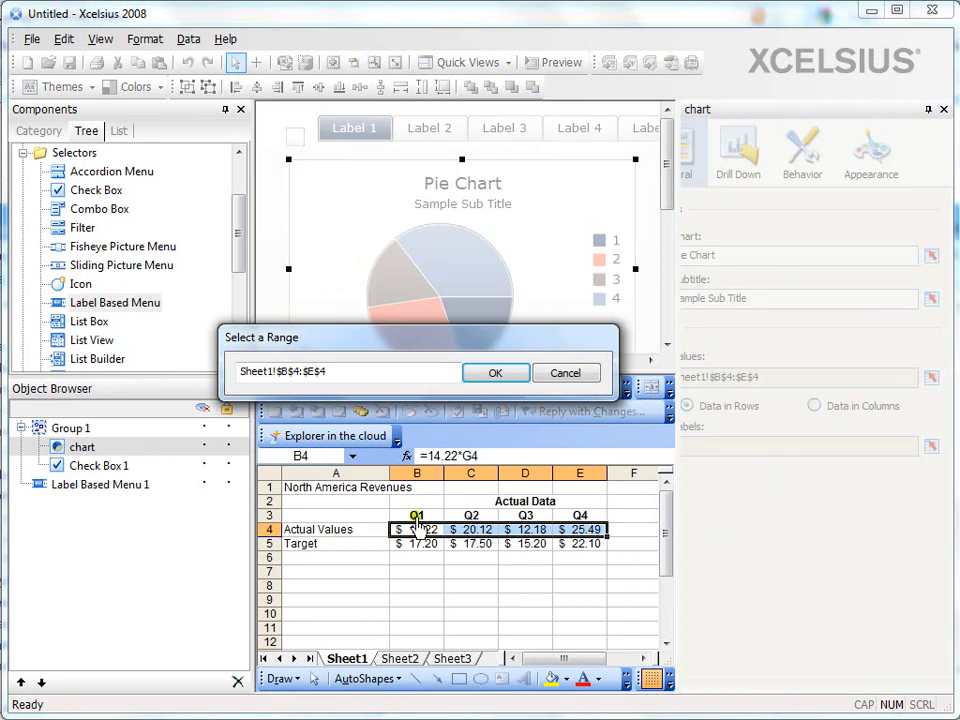
{"action": "left_click", "coordinate": [495, 372]}
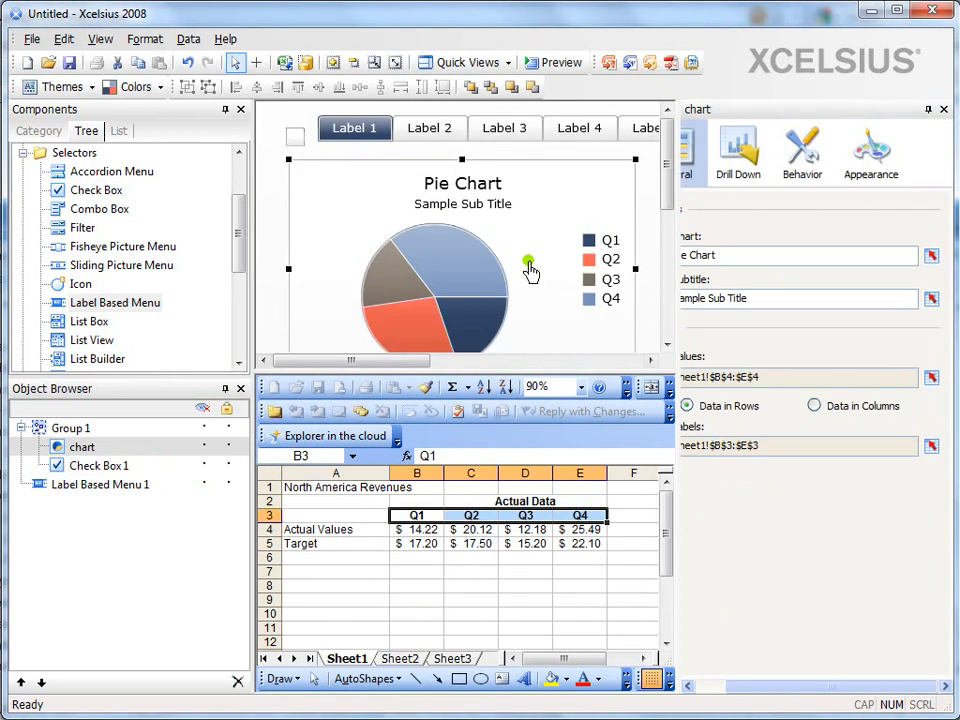
{"action": "mouse_move", "coordinate": [478, 256]}
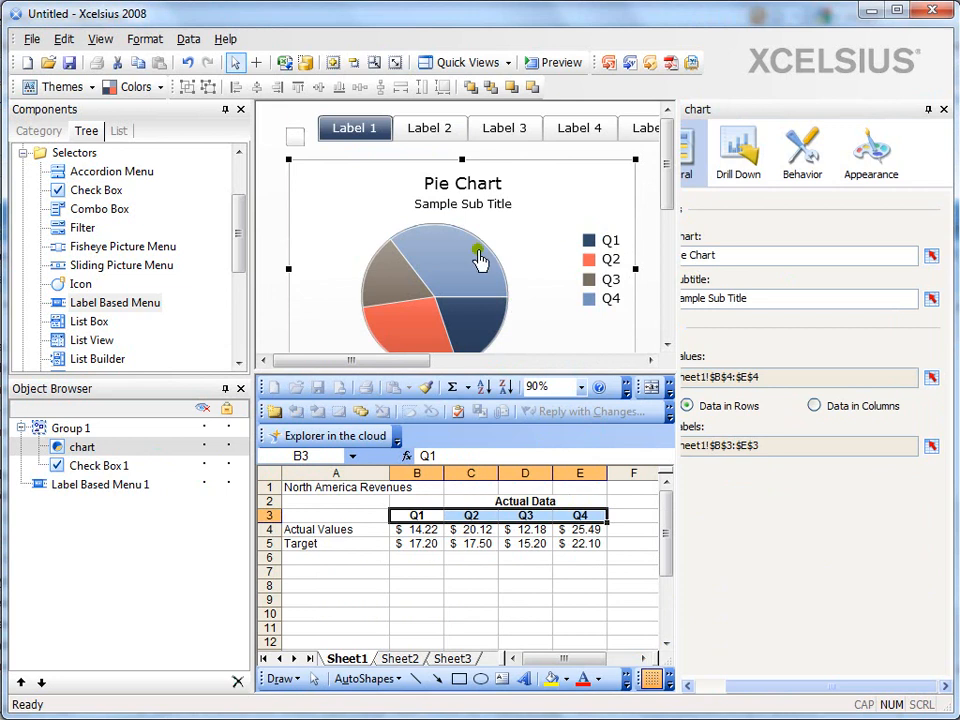
{"action": "mouse_move", "coordinate": [680, 237]}
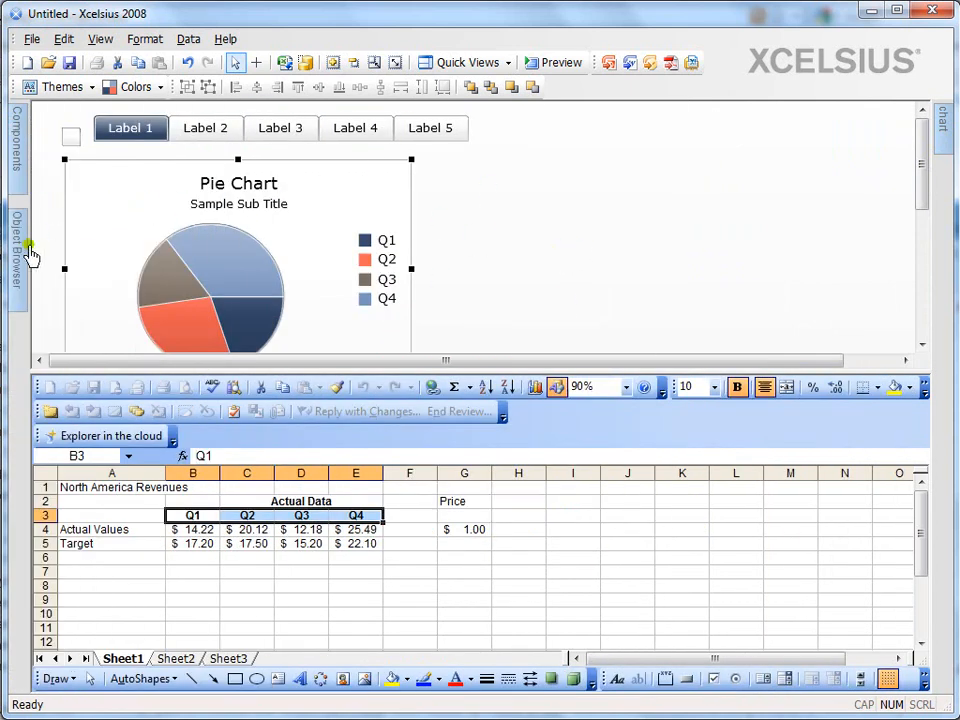
{"action": "left_click", "coordinate": [18, 250]}
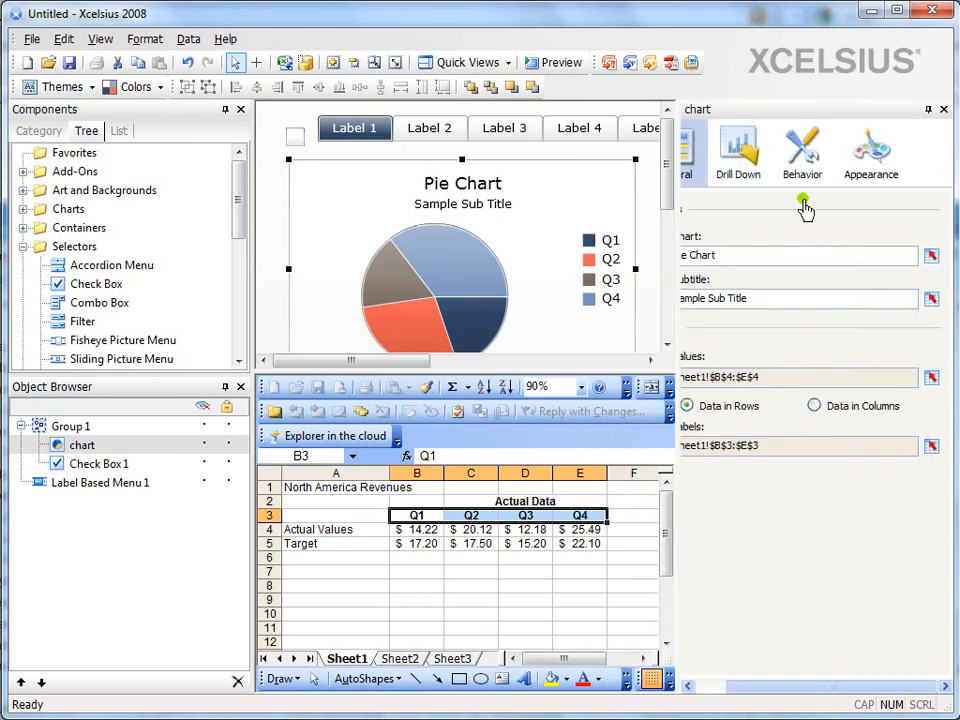
{"action": "mouse_move", "coordinate": [869, 150]}
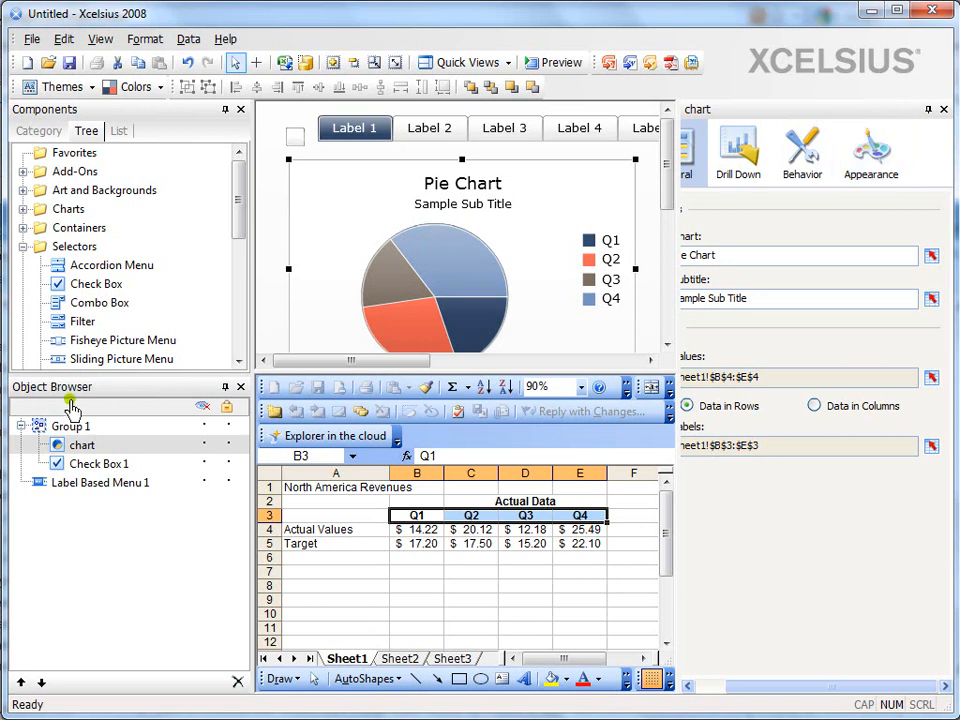
{"action": "mouse_move", "coordinate": [127, 320]}
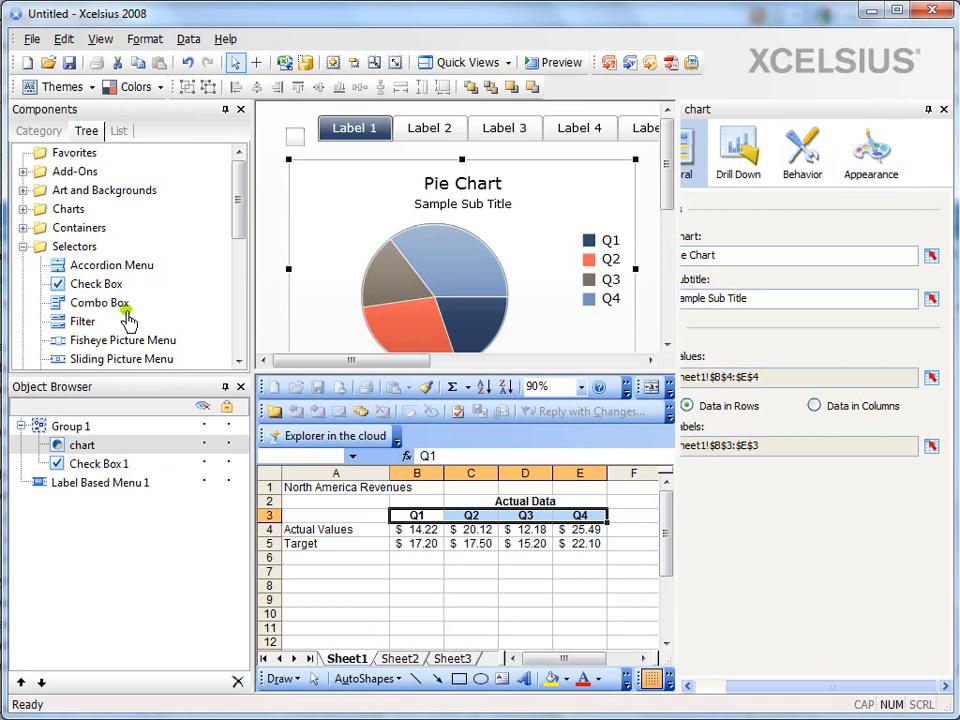
{"action": "mouse_move", "coordinate": [72, 110]}
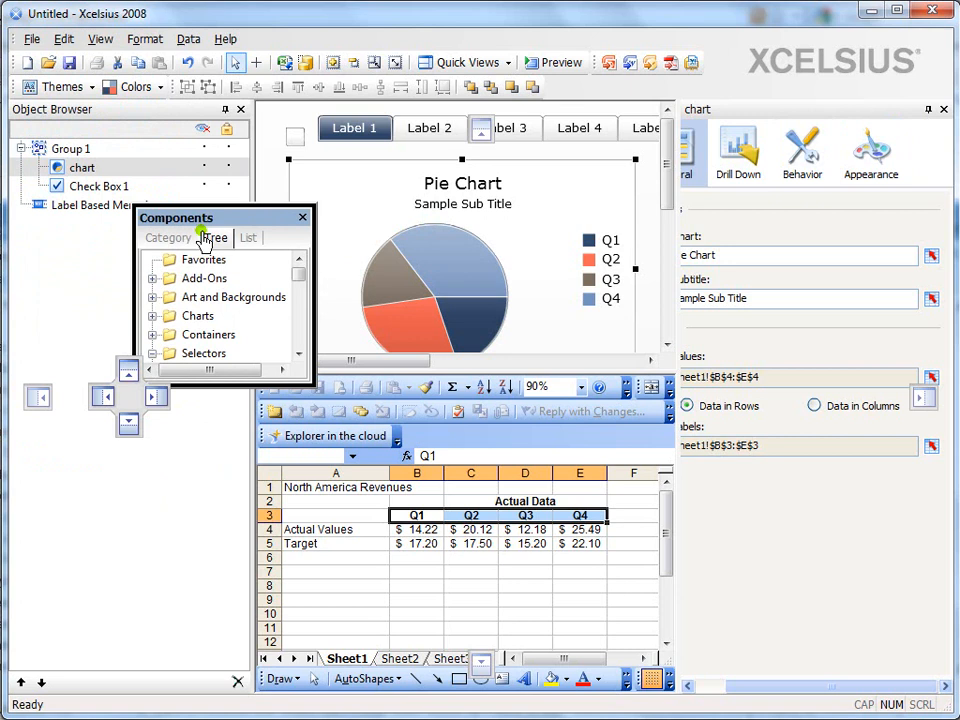
- Dock the Components pane below the Object Browser
{"action": "left_click_drag", "start_coordinate": [225, 217], "coordinate": [137, 367]}
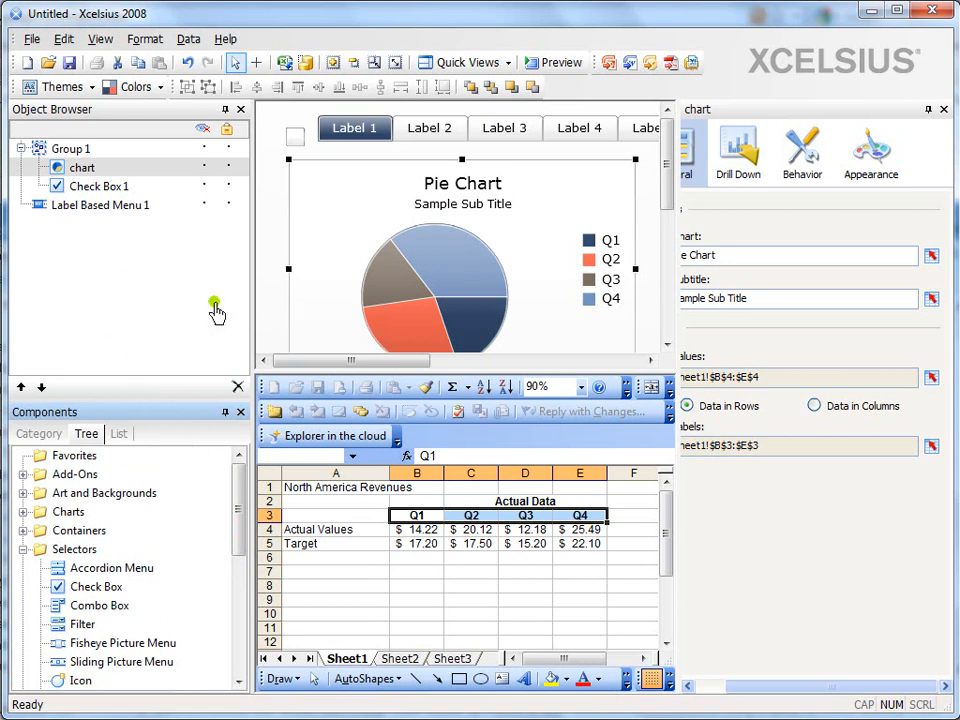
{"action": "mouse_move", "coordinate": [199, 520]}
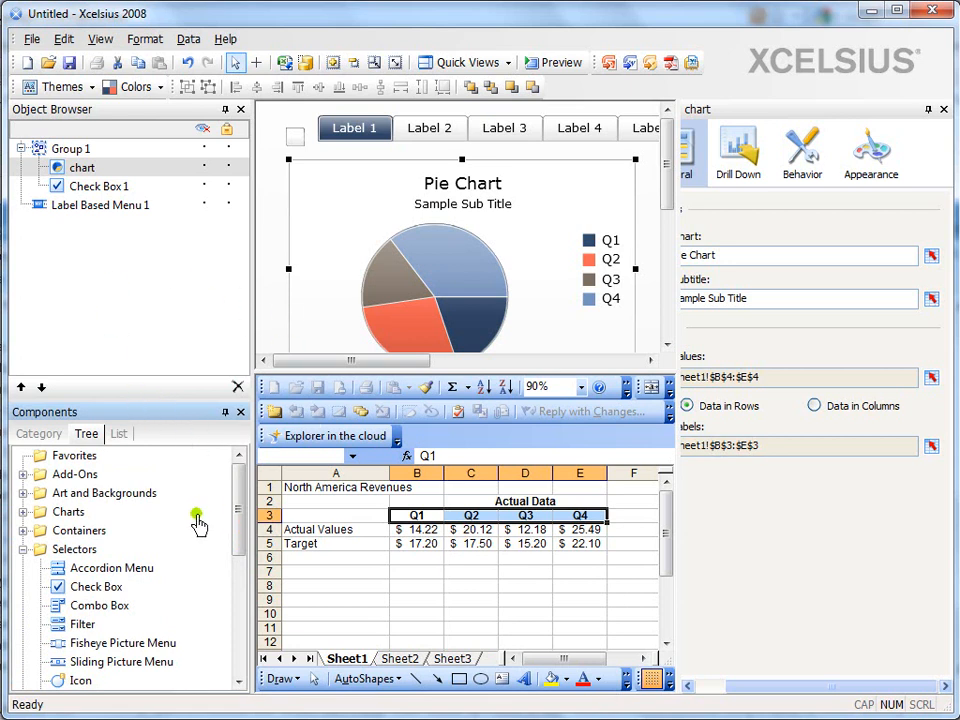
{"action": "mouse_move", "coordinate": [205, 478]}
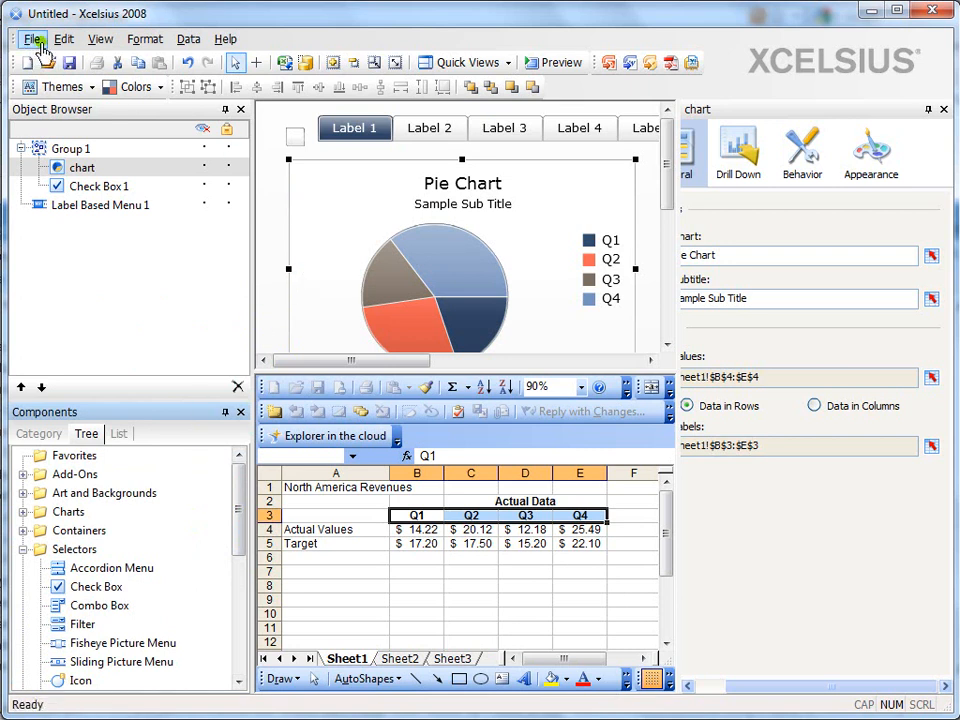
{"action": "mouse_move", "coordinate": [145, 38]}
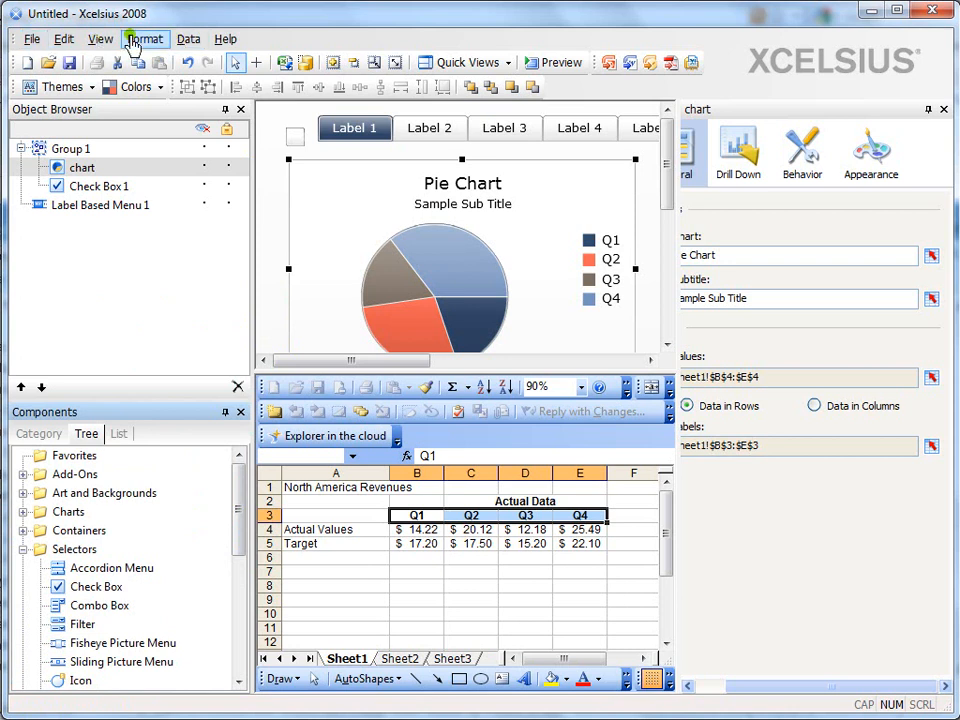
{"action": "mouse_move", "coordinate": [225, 38]}
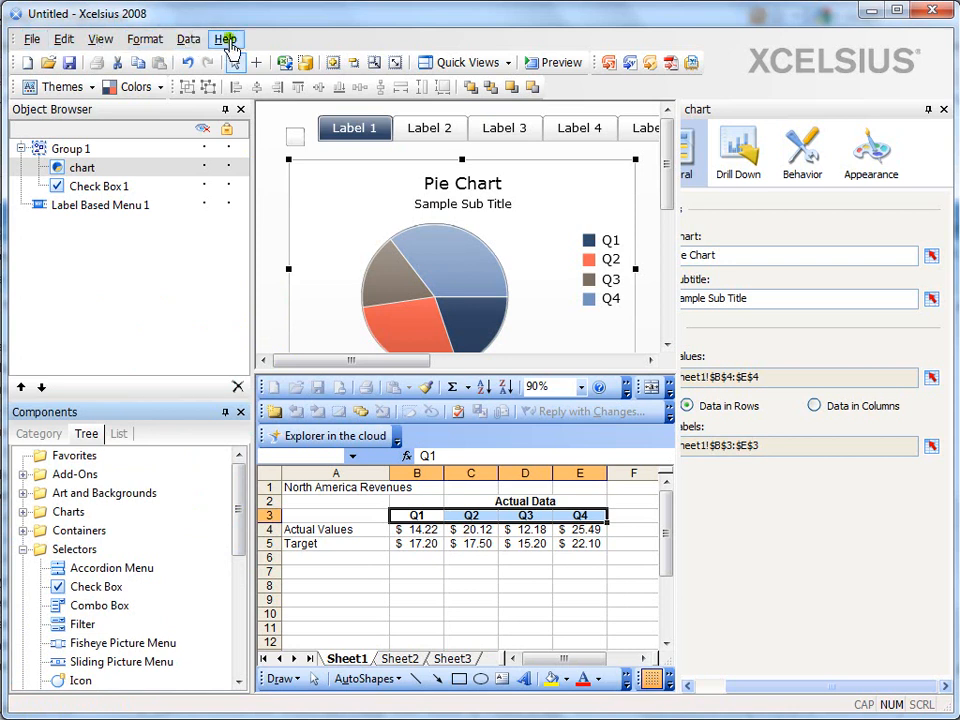
{"action": "mouse_move", "coordinate": [189, 38]}
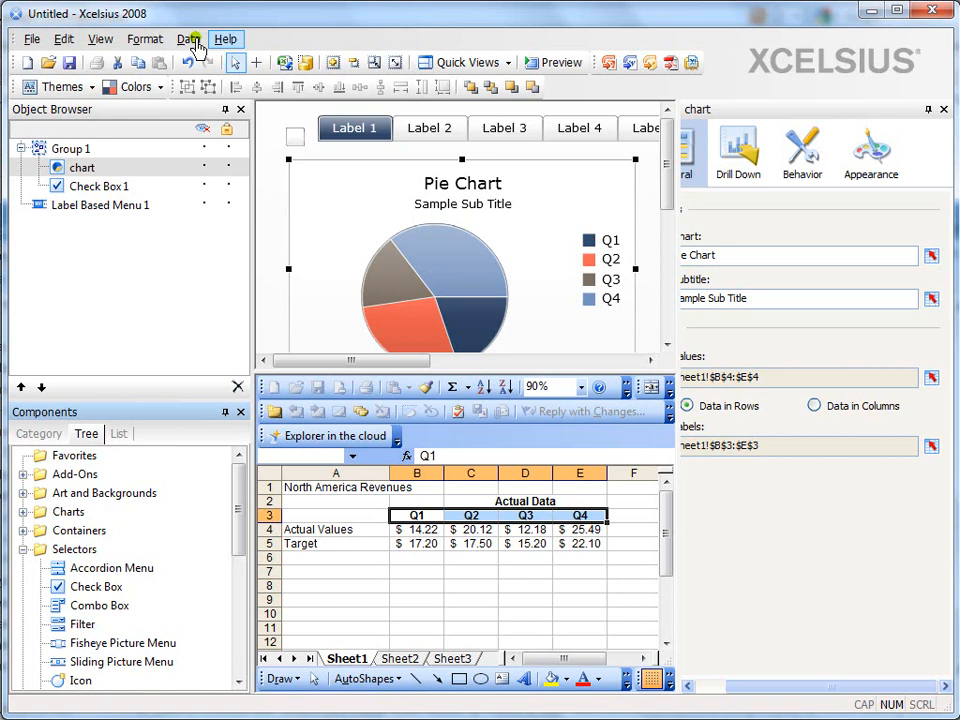
{"action": "mouse_move", "coordinate": [145, 39]}
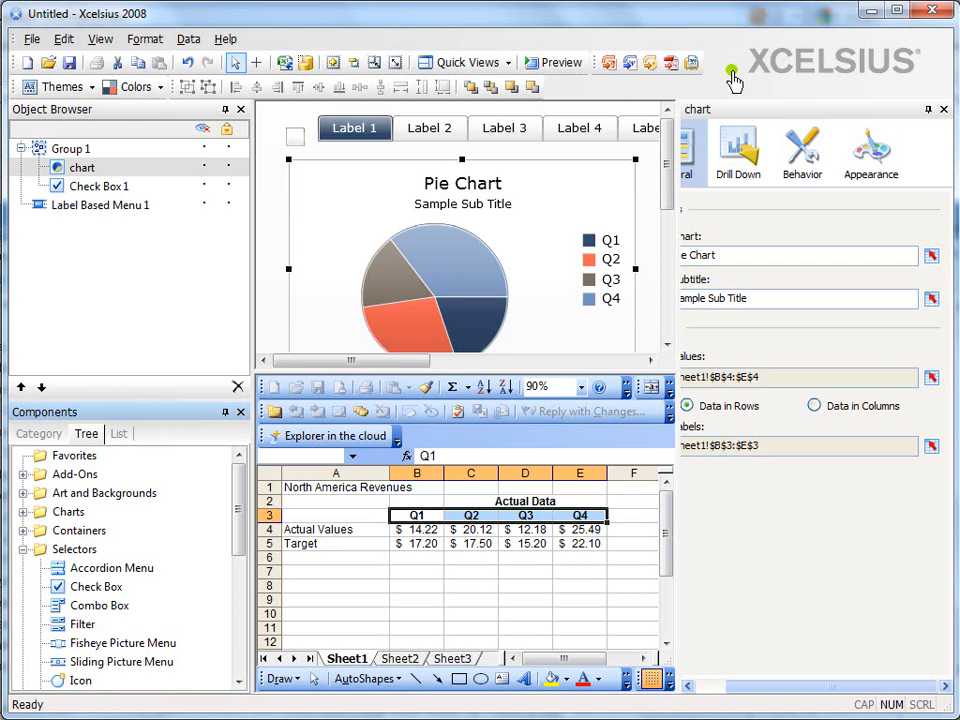
{"action": "mouse_move", "coordinate": [190, 88]}
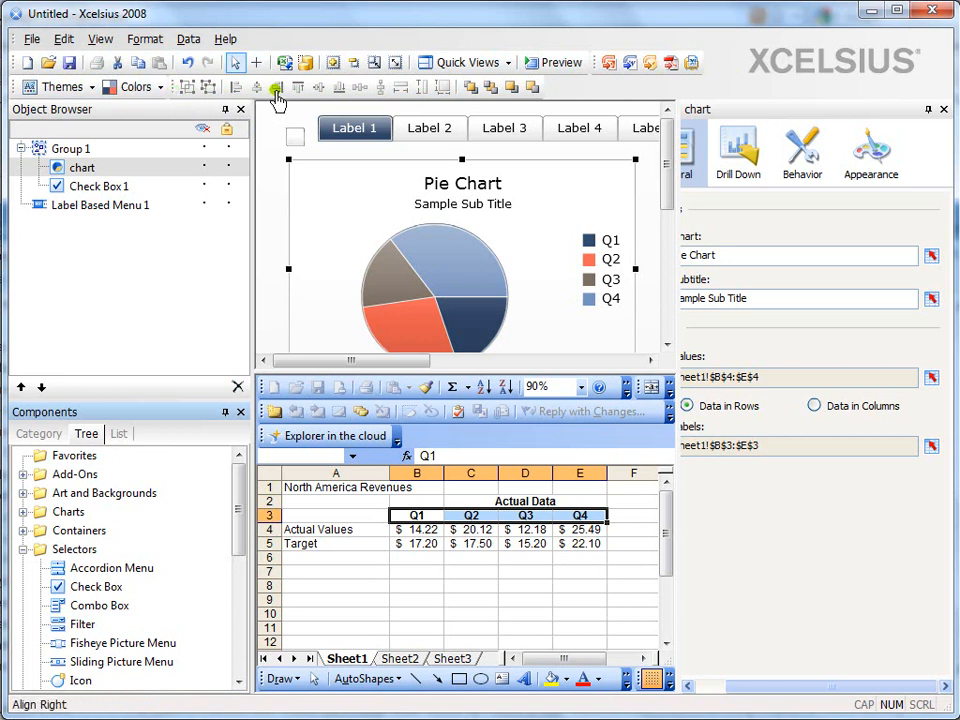
{"action": "mouse_move", "coordinate": [199, 88]}
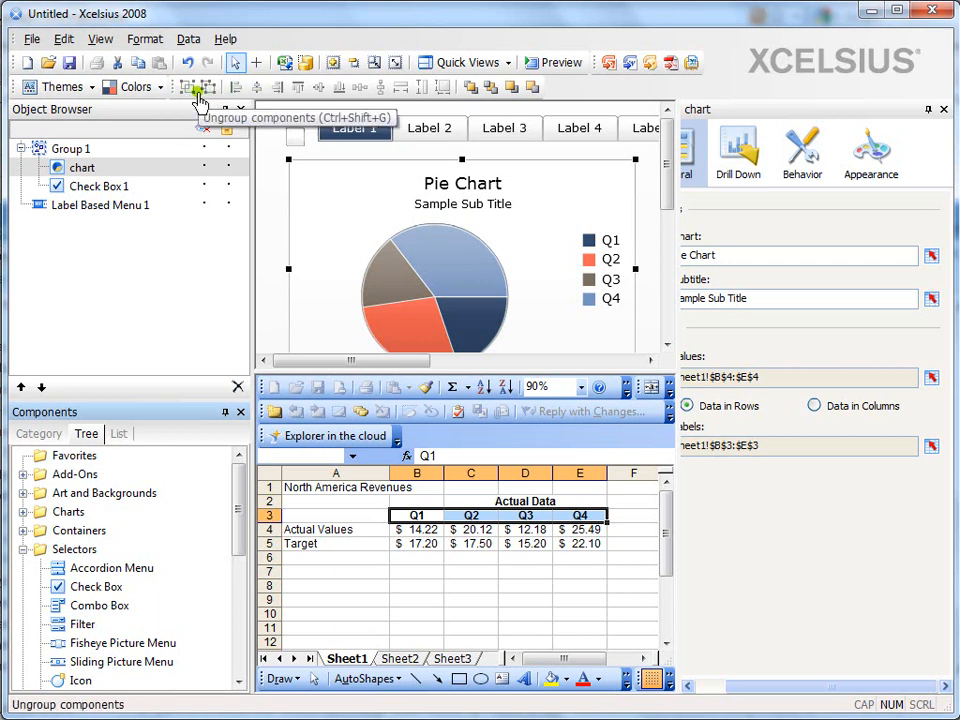